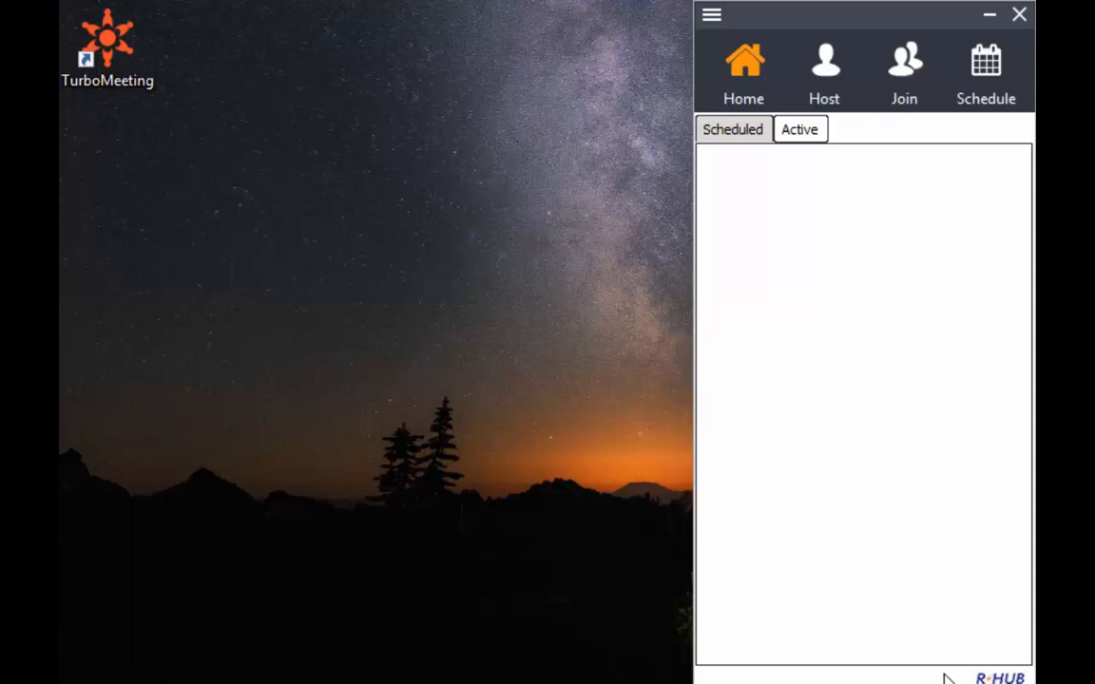
pyautogui.moveTo(837, 11)
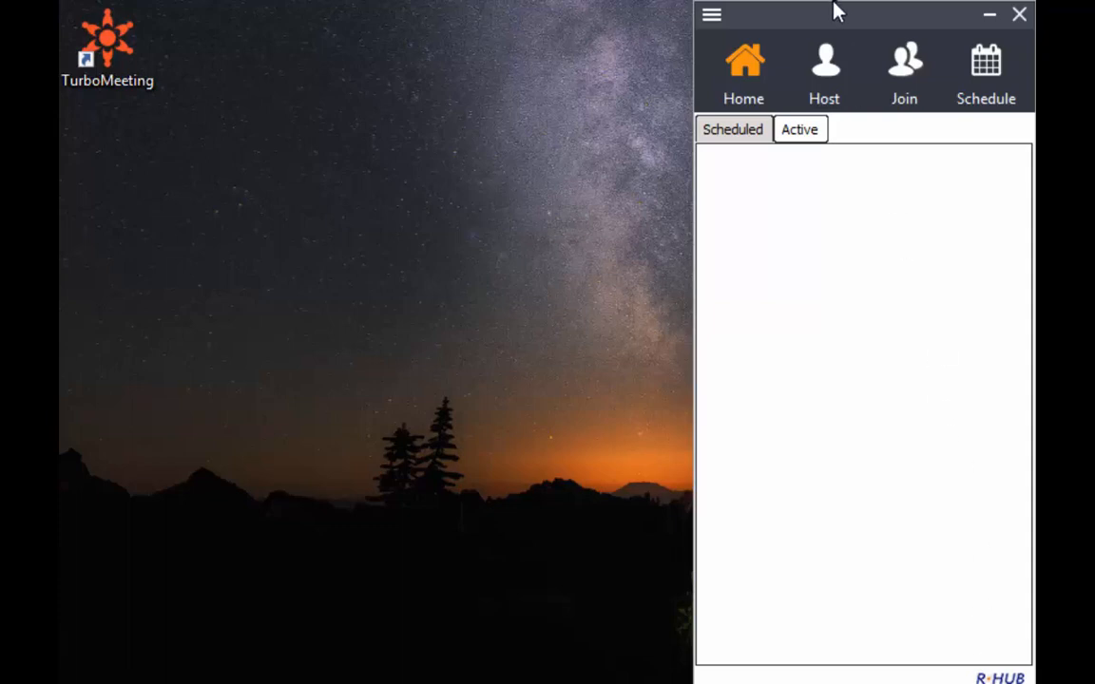
# Host an interactive meeting from the TurboMeeting Host options
pyautogui.click(824, 73)
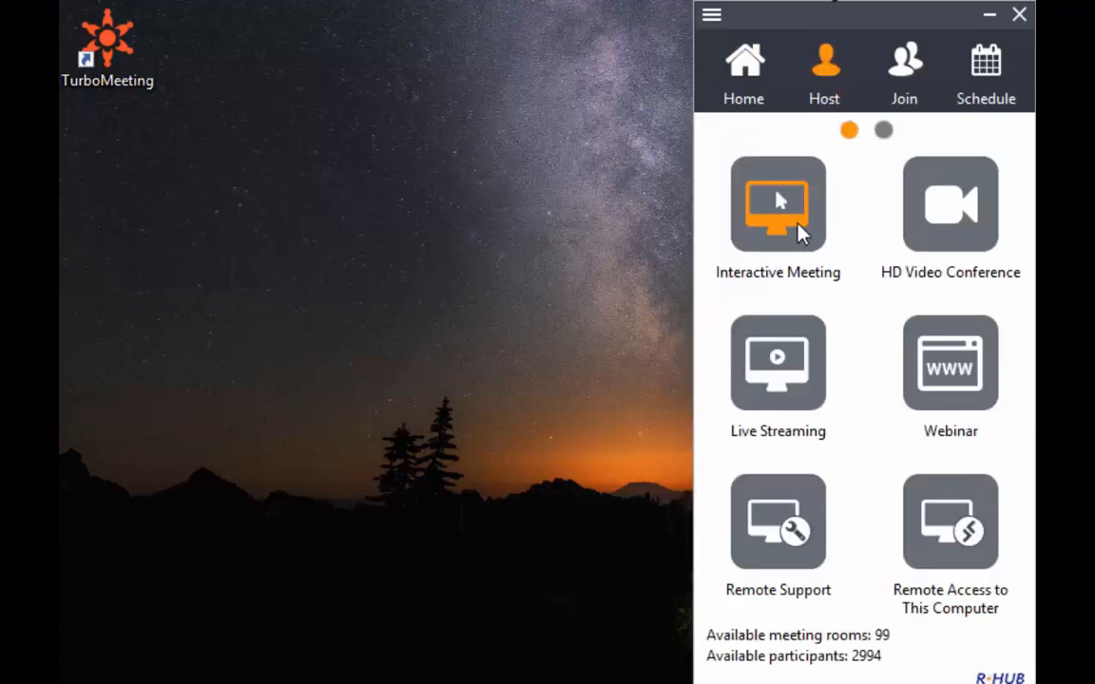
pyautogui.click(778, 204)
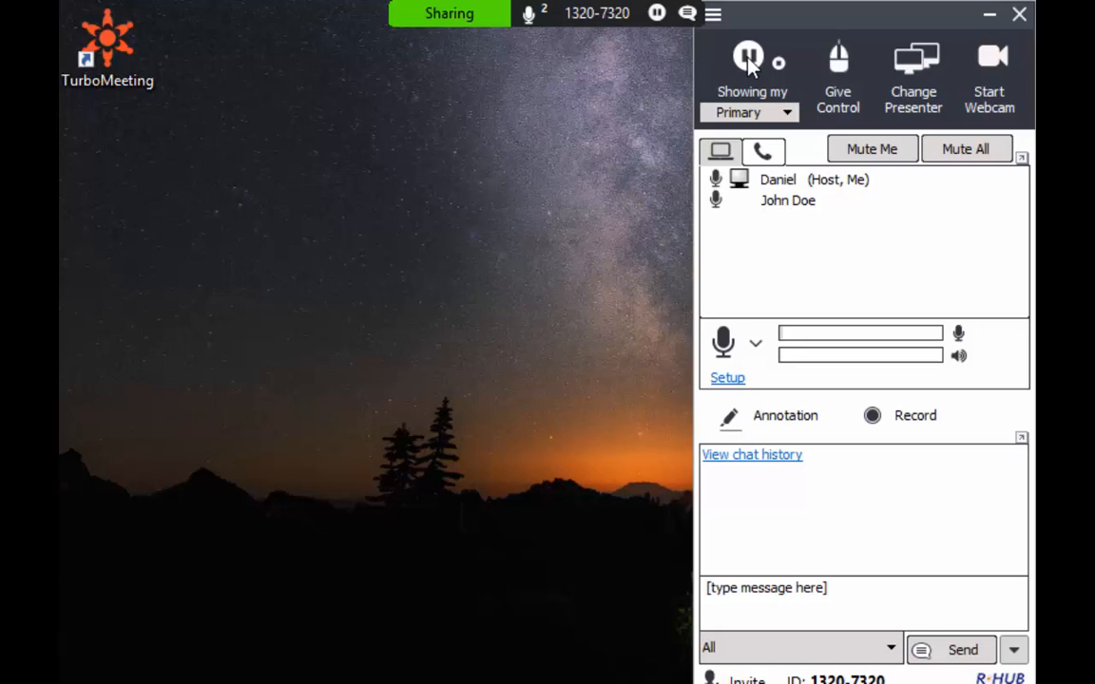
pyautogui.click(749, 58)
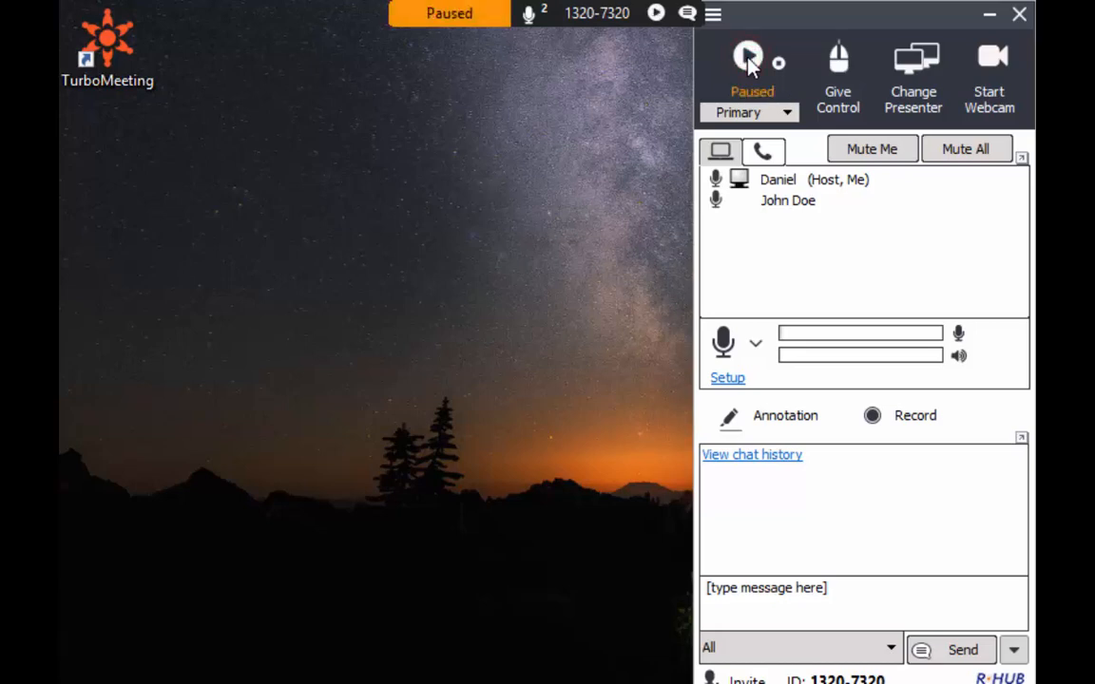
pyautogui.click(750, 61)
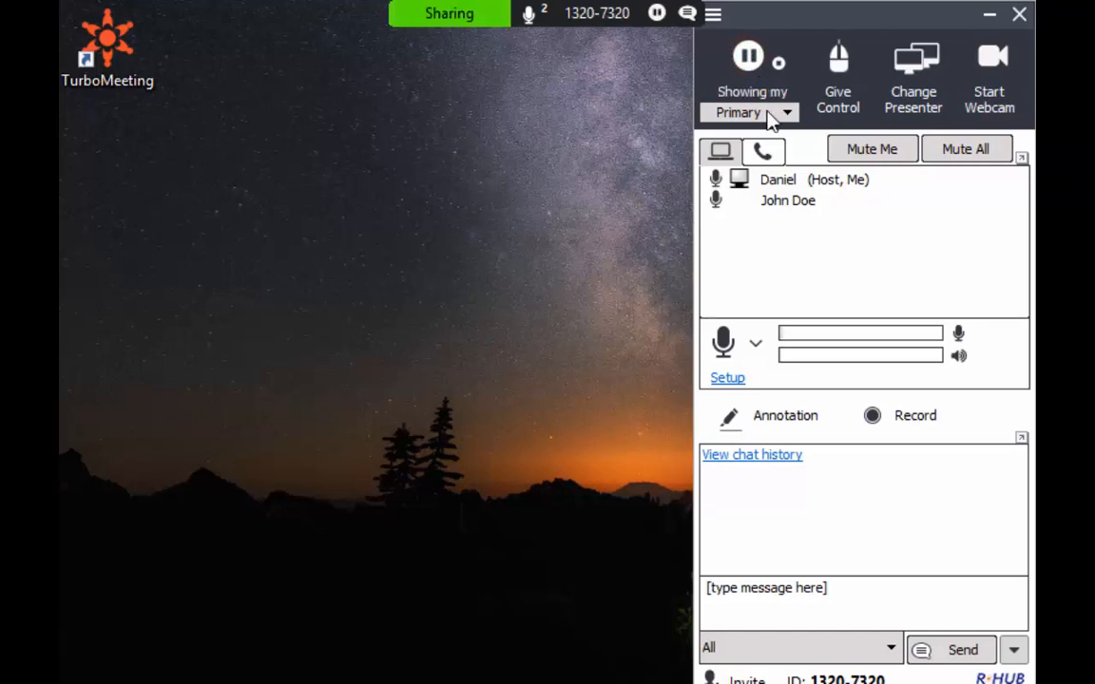
pyautogui.click(786, 112)
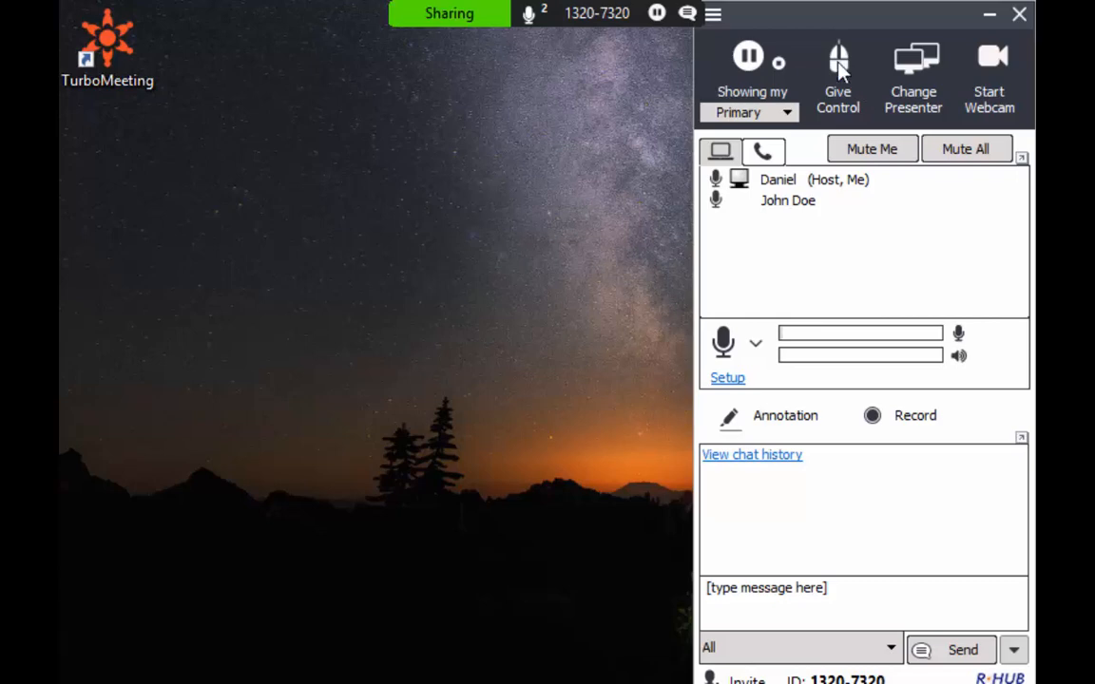
pyautogui.click(838, 71)
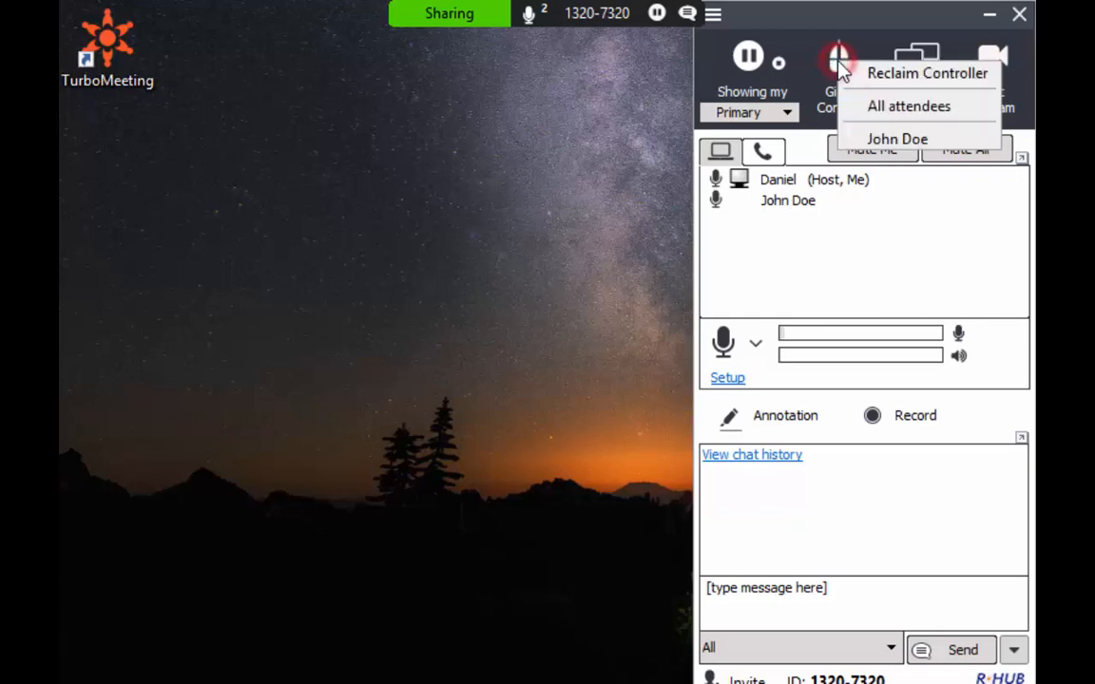
pyautogui.moveTo(873, 33)
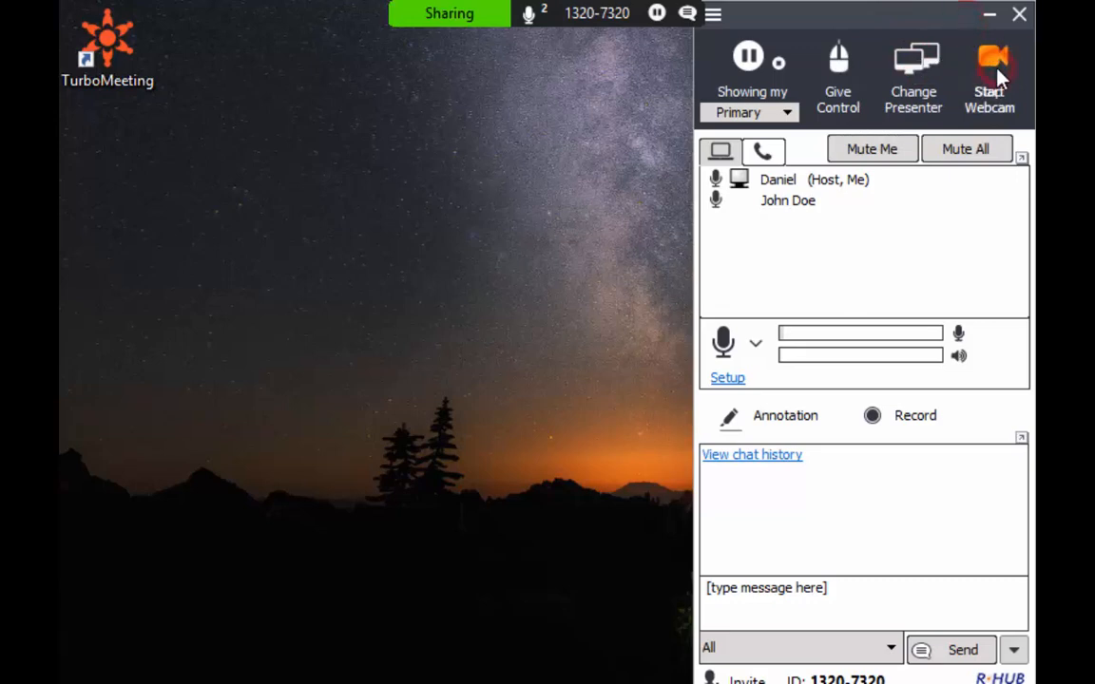
pyautogui.click(992, 71)
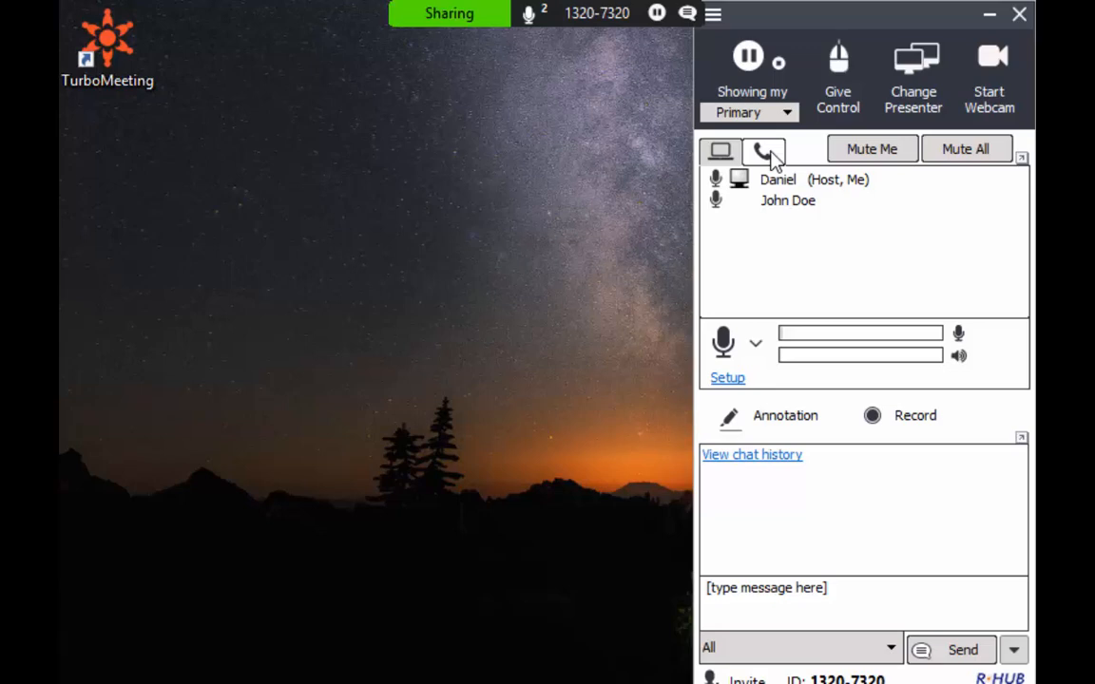
pyautogui.click(767, 152)
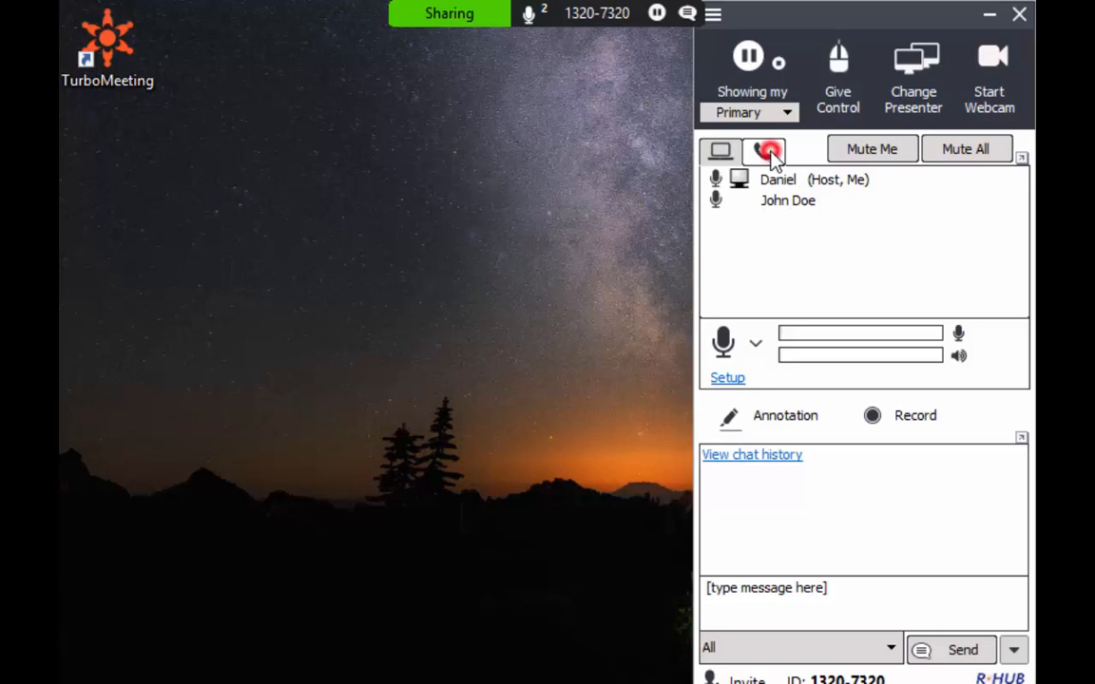
pyautogui.click(766, 151)
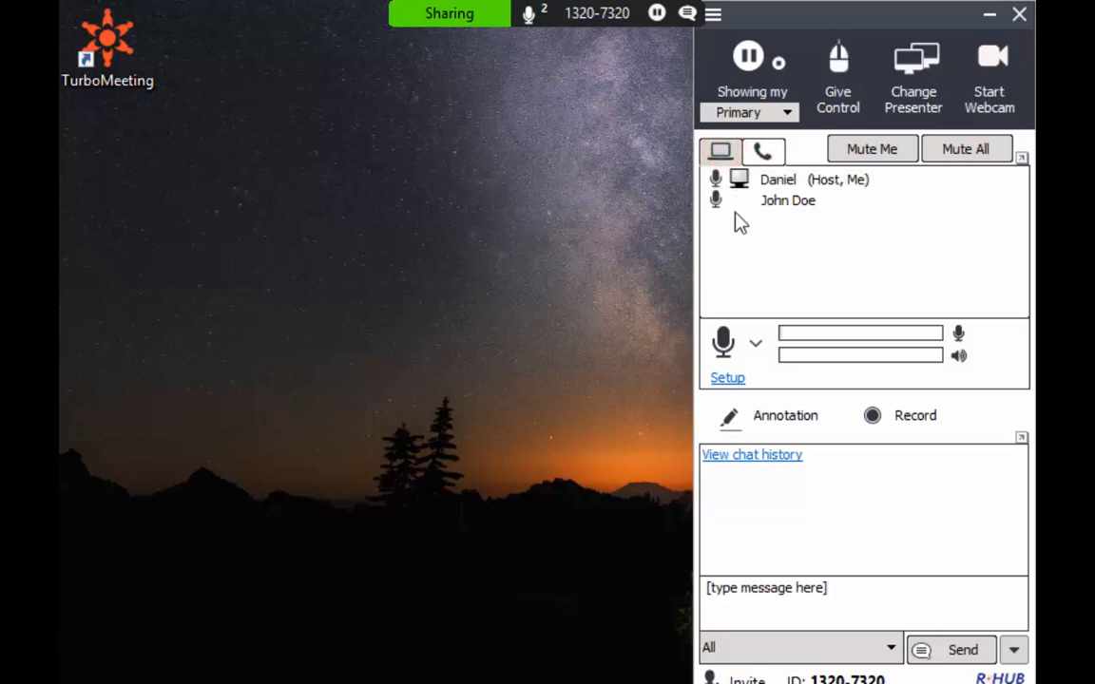
pyautogui.rightClick(787, 200)
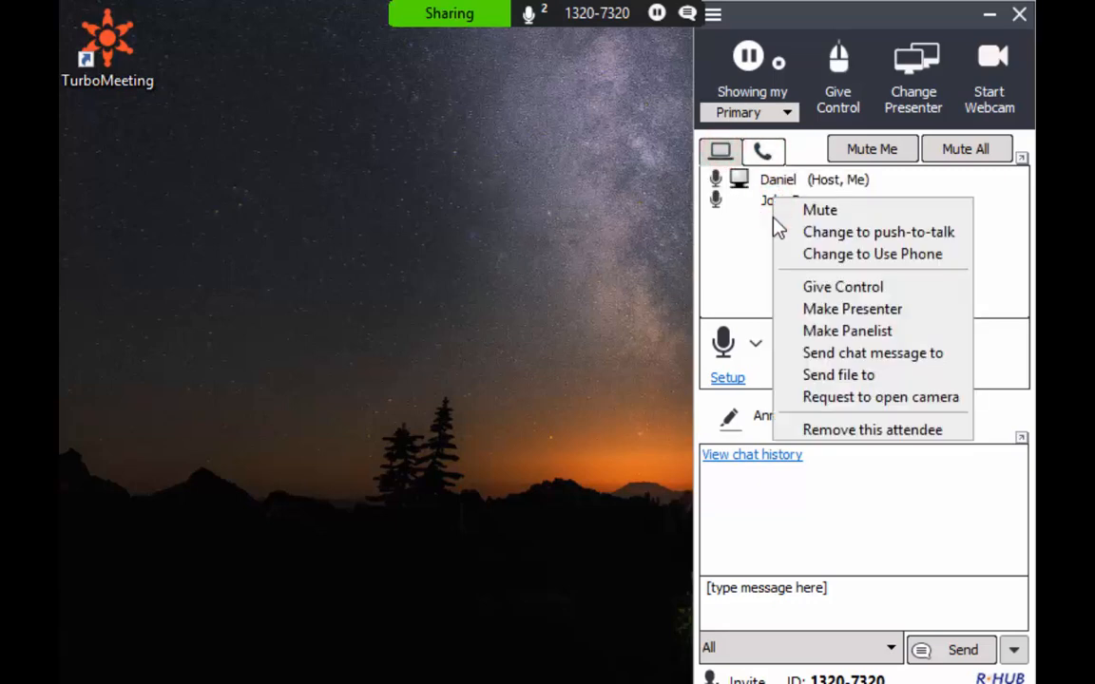
pyautogui.moveTo(747, 233)
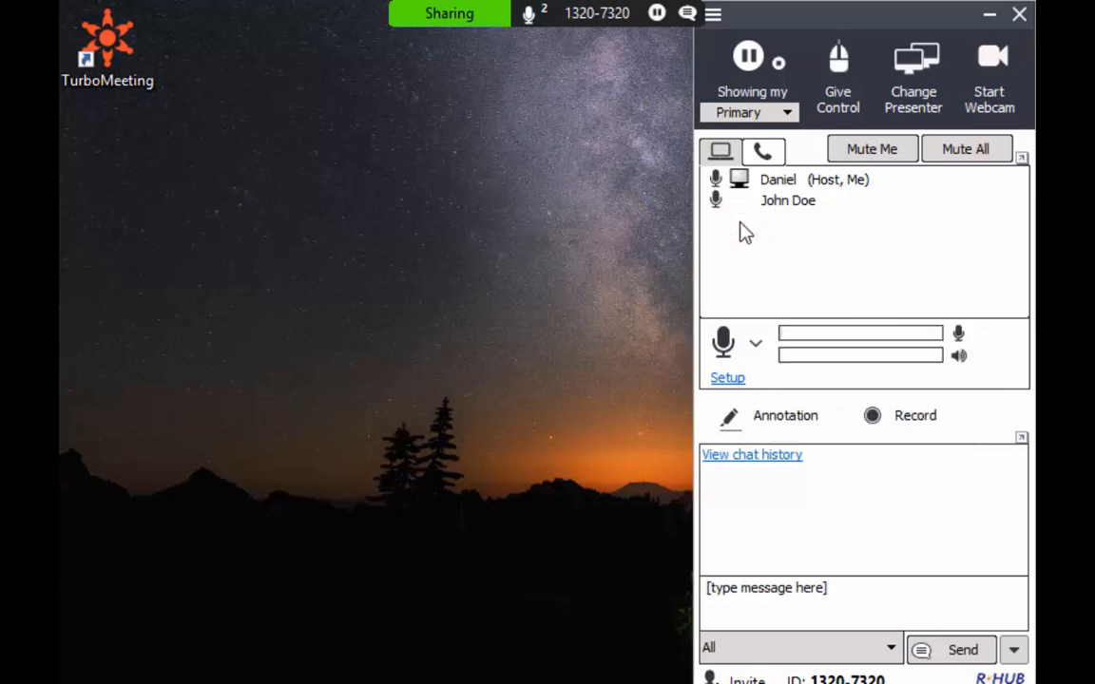
pyautogui.moveTo(753, 274)
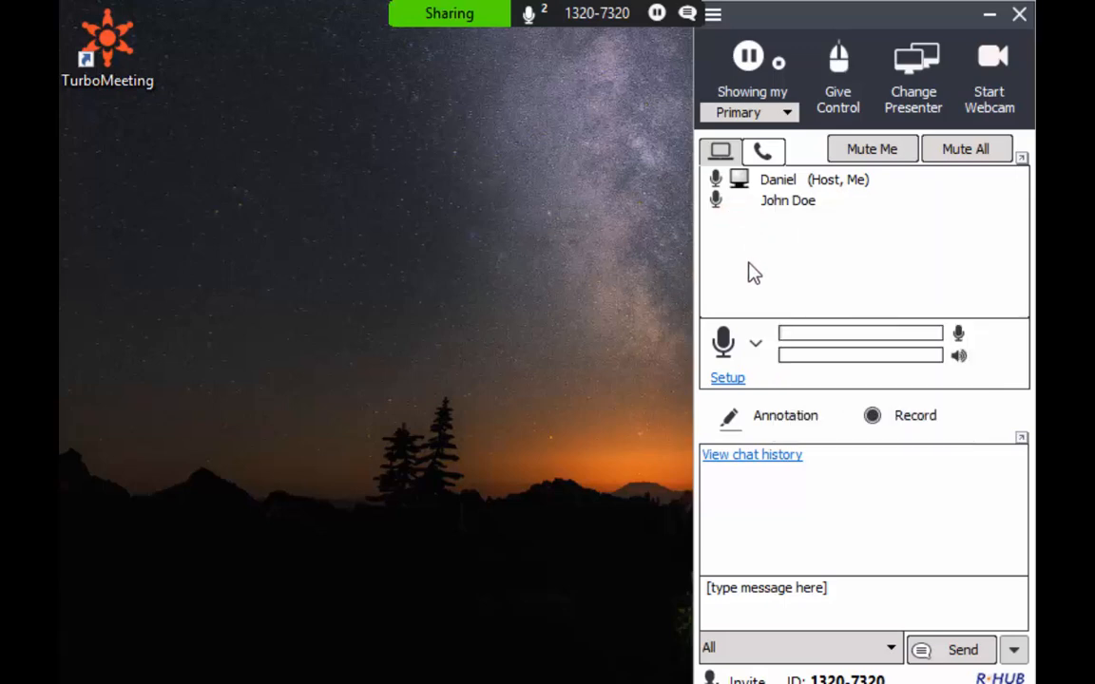
pyautogui.click(756, 344)
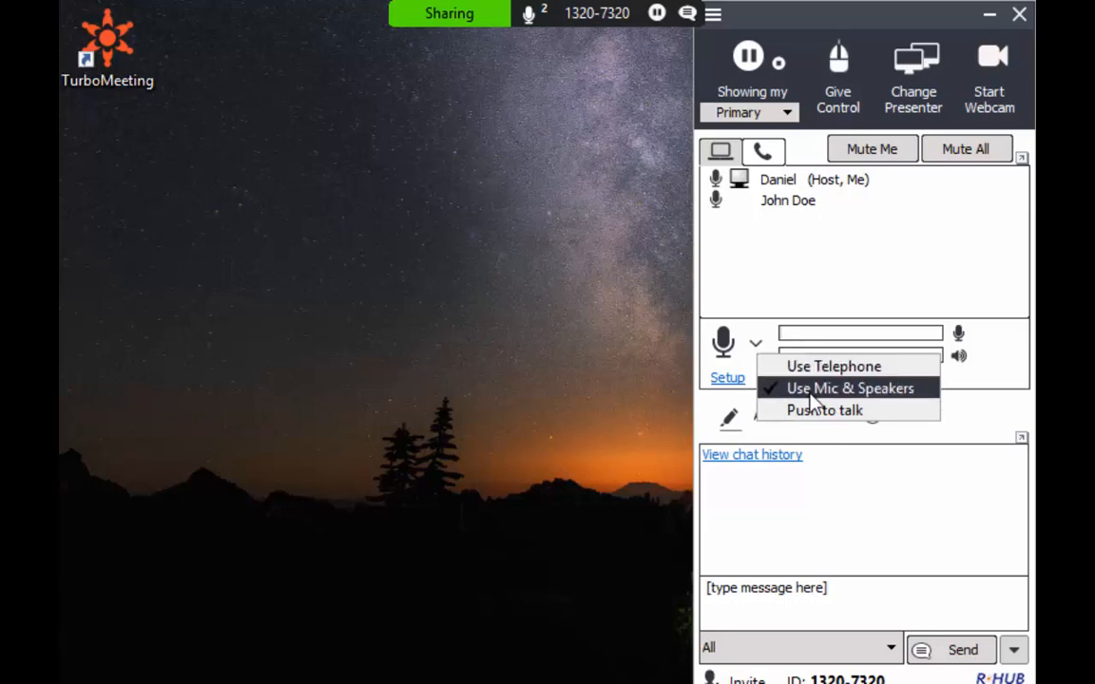
pyautogui.moveTo(808, 409)
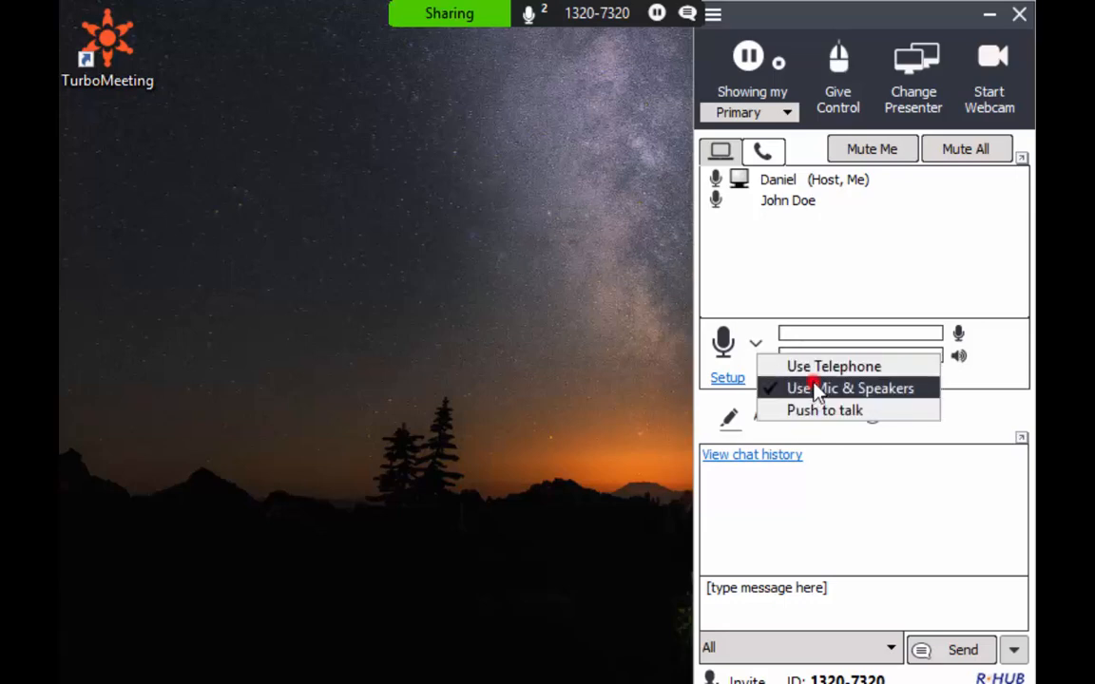
pyautogui.click(849, 388)
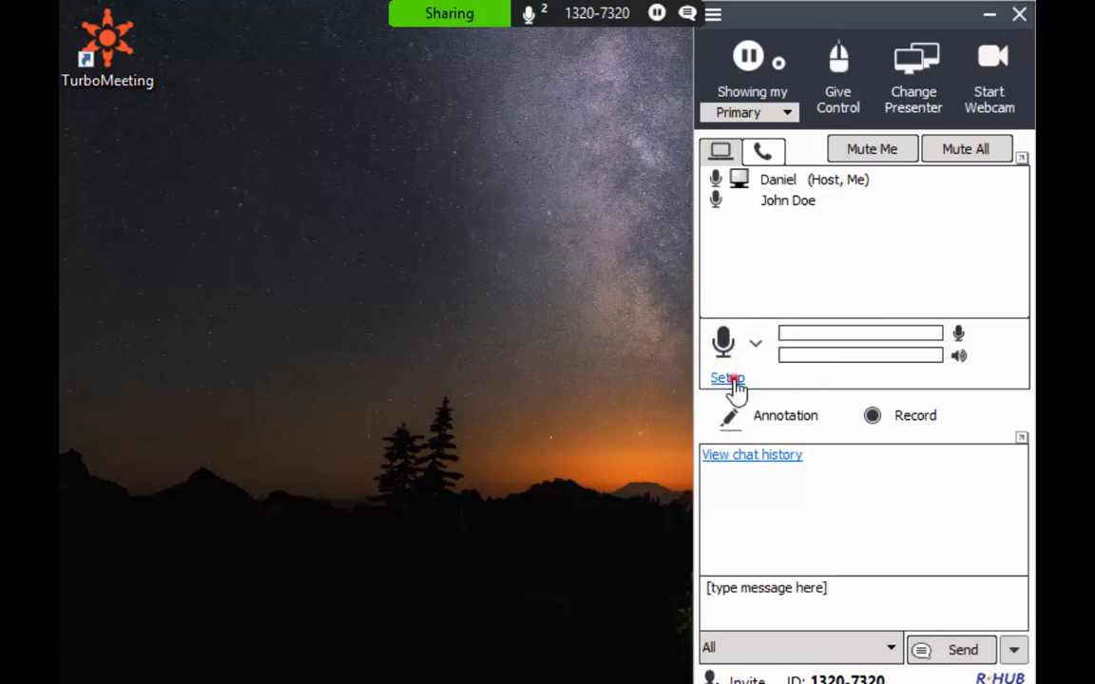
pyautogui.click(726, 378)
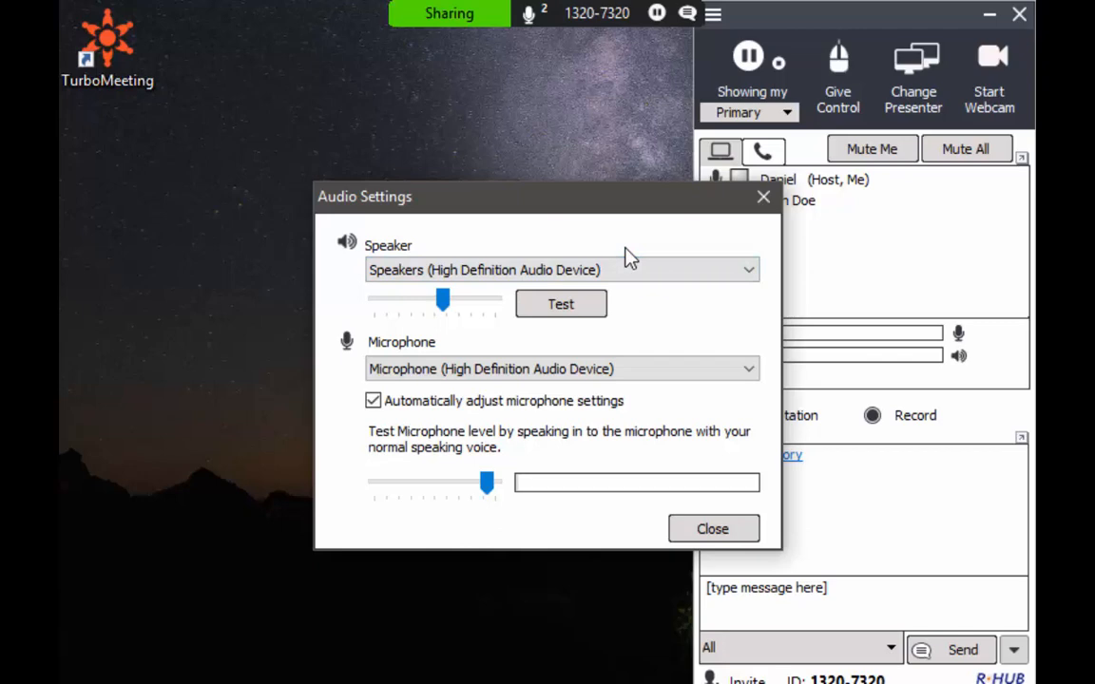
pyautogui.click(561, 270)
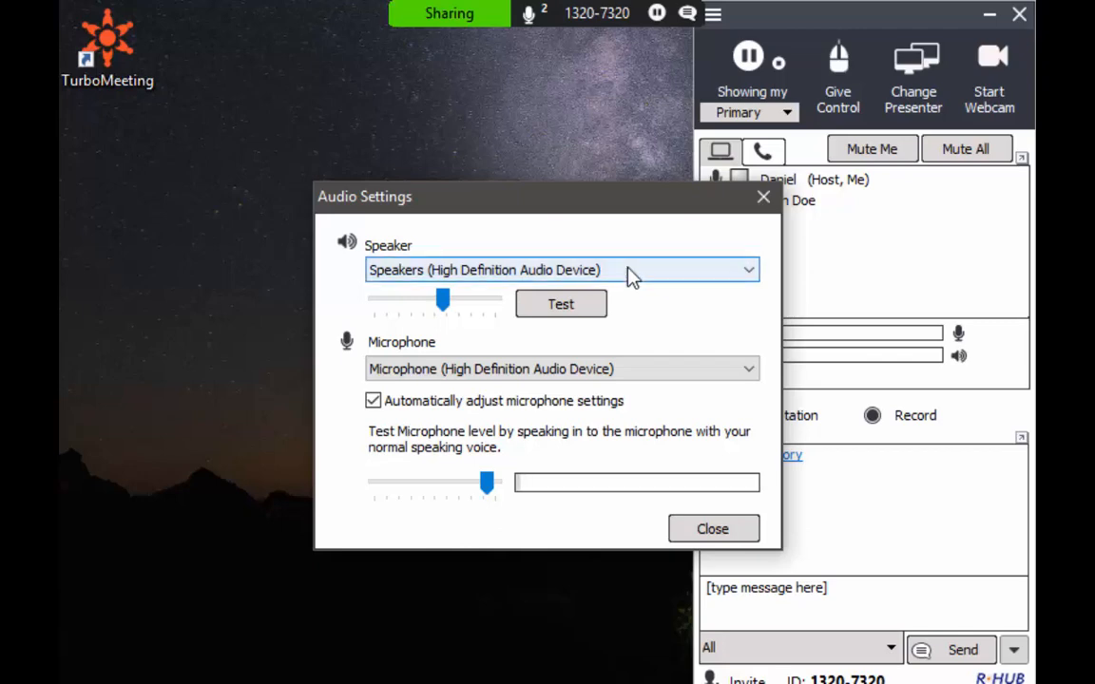
pyautogui.click(713, 529)
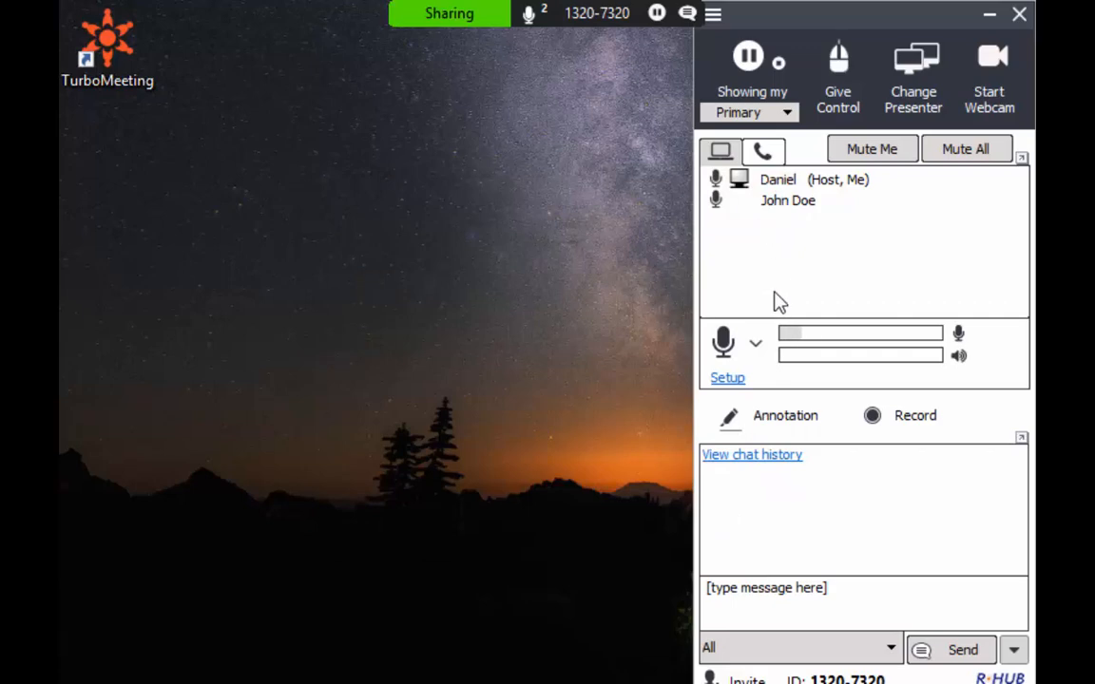
# Review the telephone dial-in numbers, then switch the audio mode to push-to-talk
pyautogui.click(756, 343)
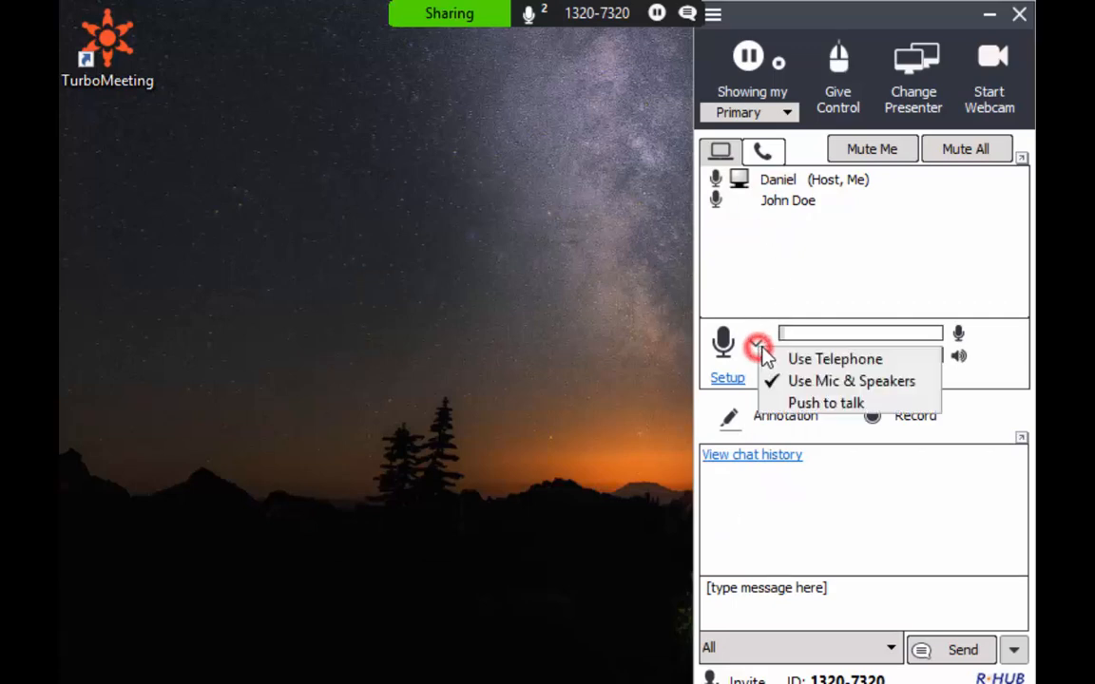
pyautogui.click(834, 358)
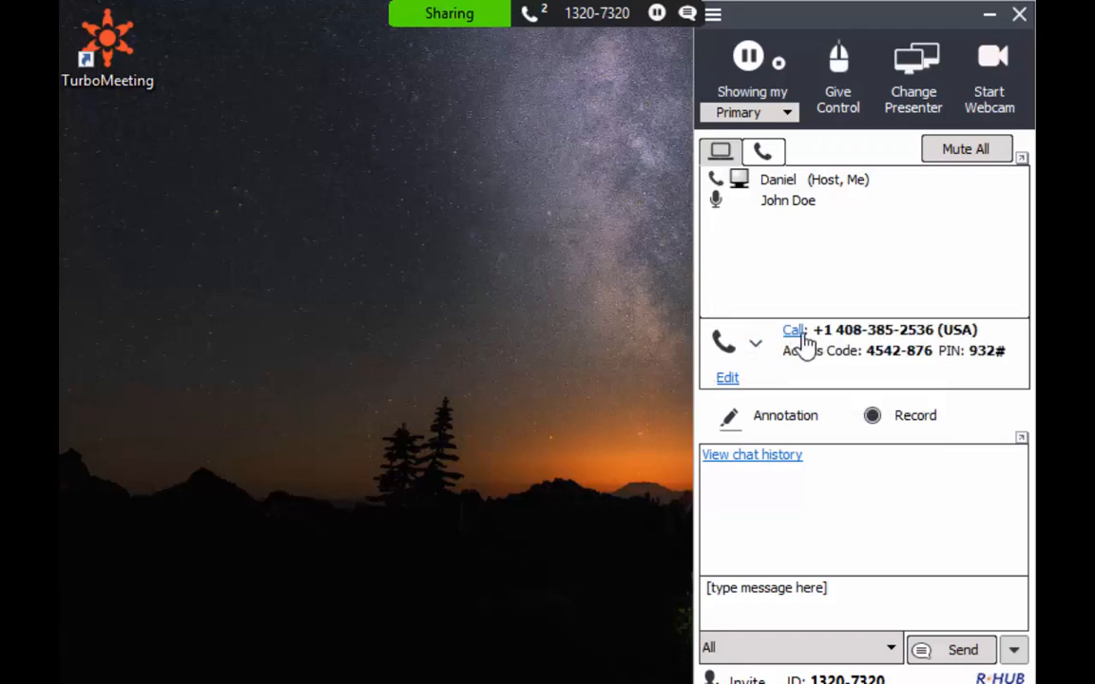
pyautogui.click(793, 330)
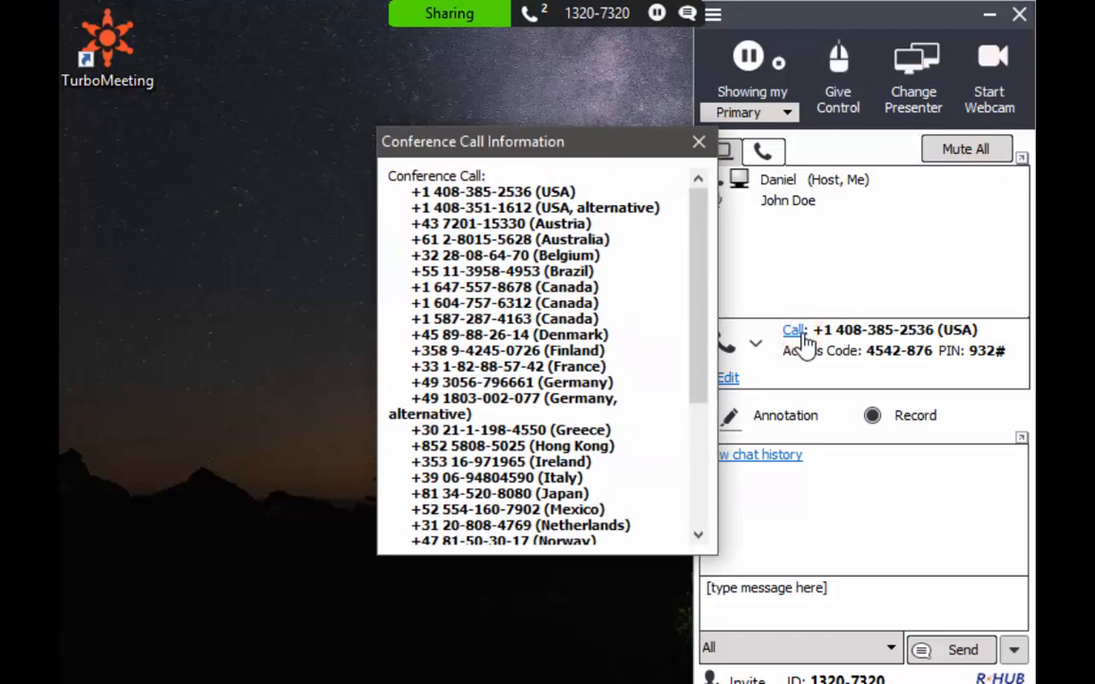
pyautogui.moveTo(472, 141); pyautogui.dragTo(426, 139)
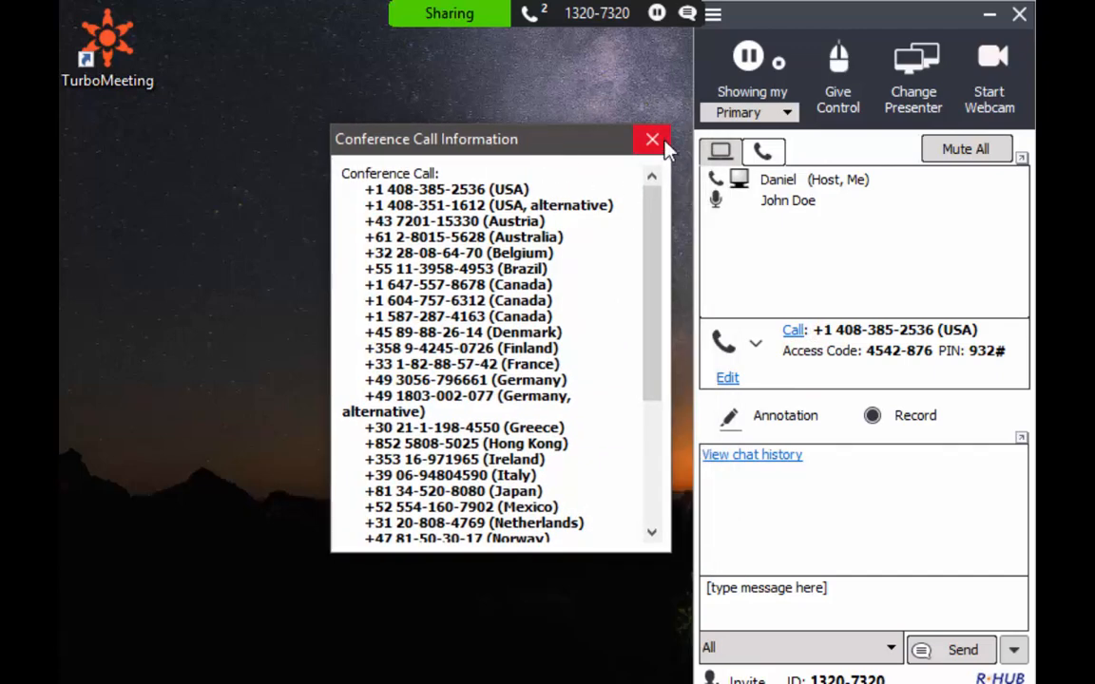
pyautogui.scroll(-3)
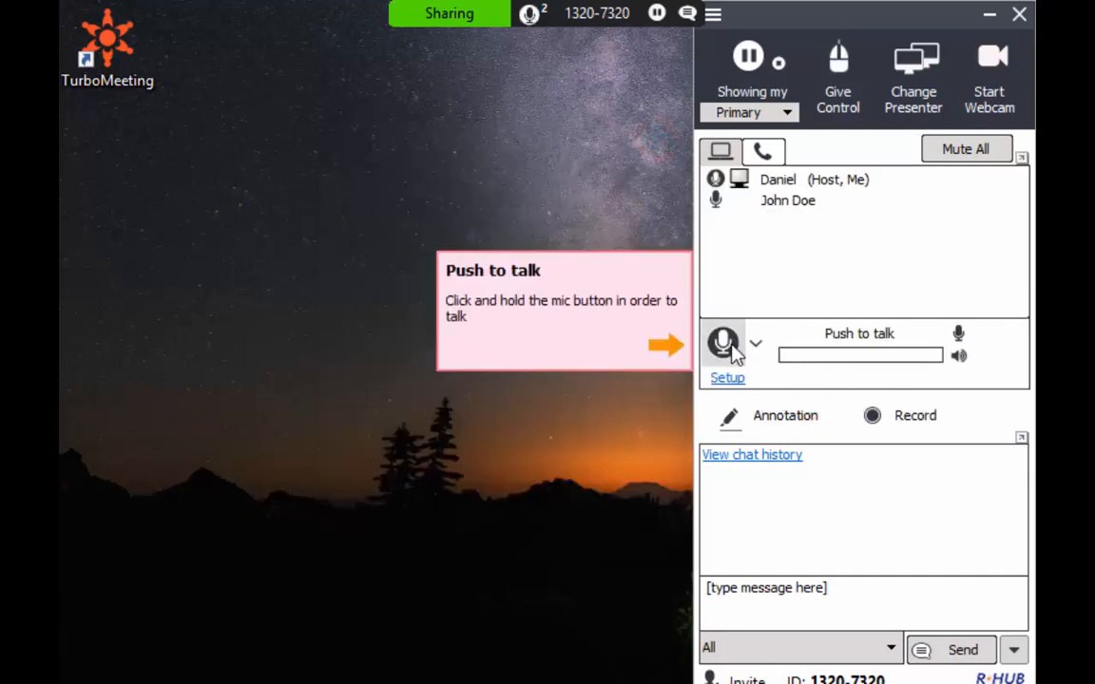
pyautogui.click(725, 343)
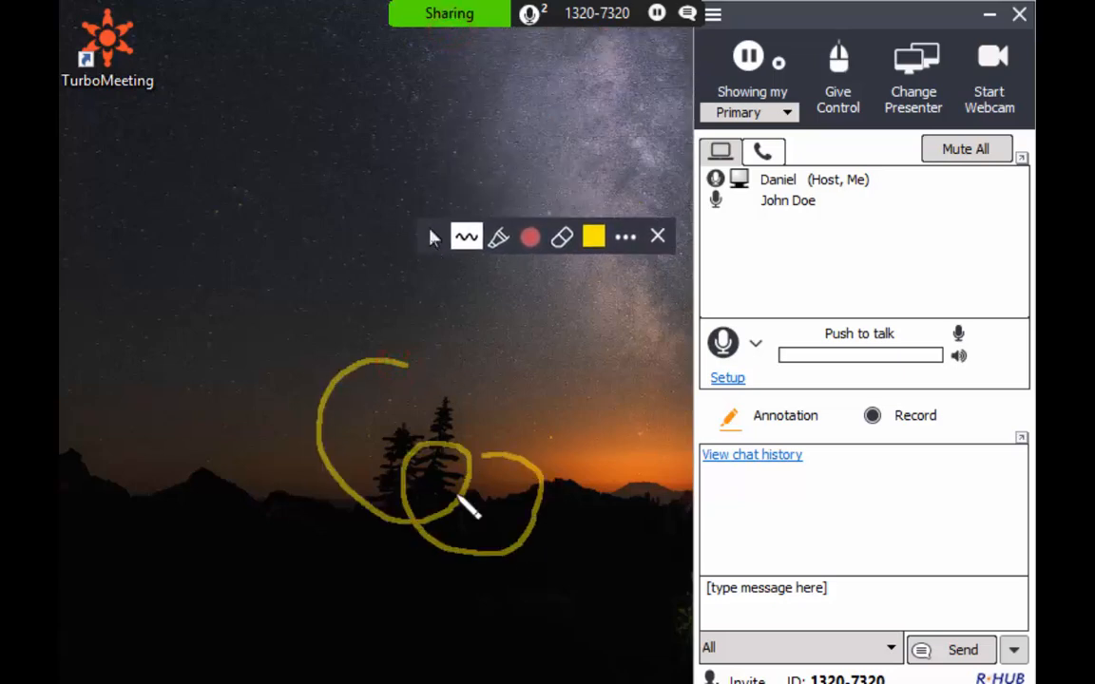
# Draw yellow loops around the trees and switch to a thick highlighter marker
pyautogui.moveTo(466, 504); pyautogui.dragTo(247, 437)
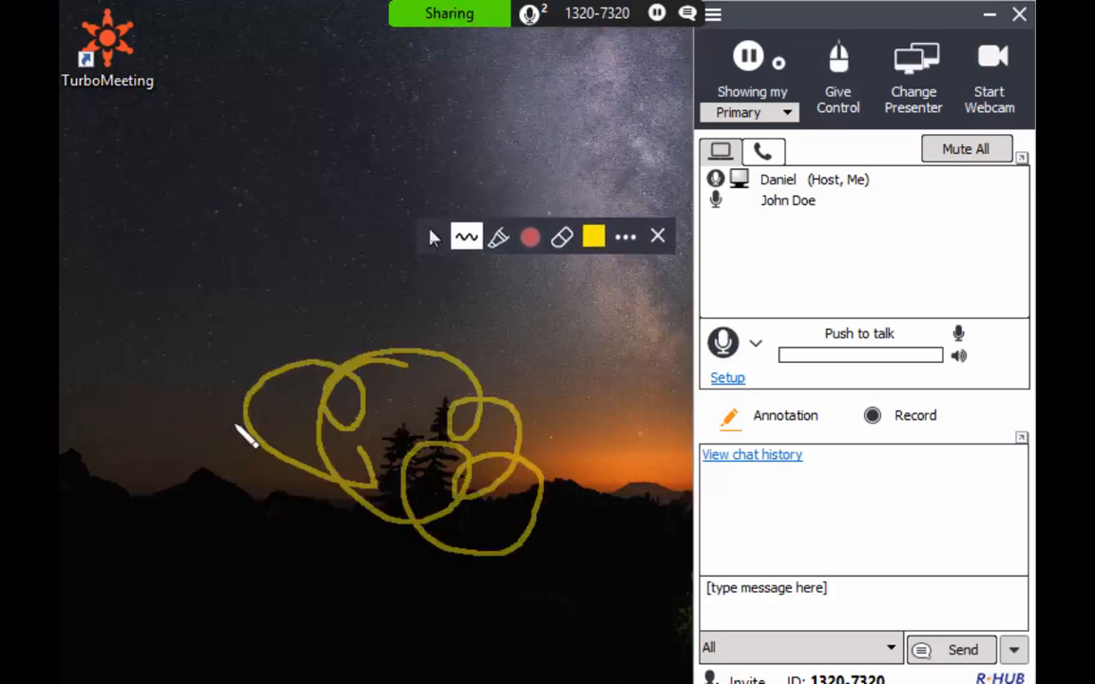
pyautogui.moveTo(247, 437); pyautogui.dragTo(494, 546)
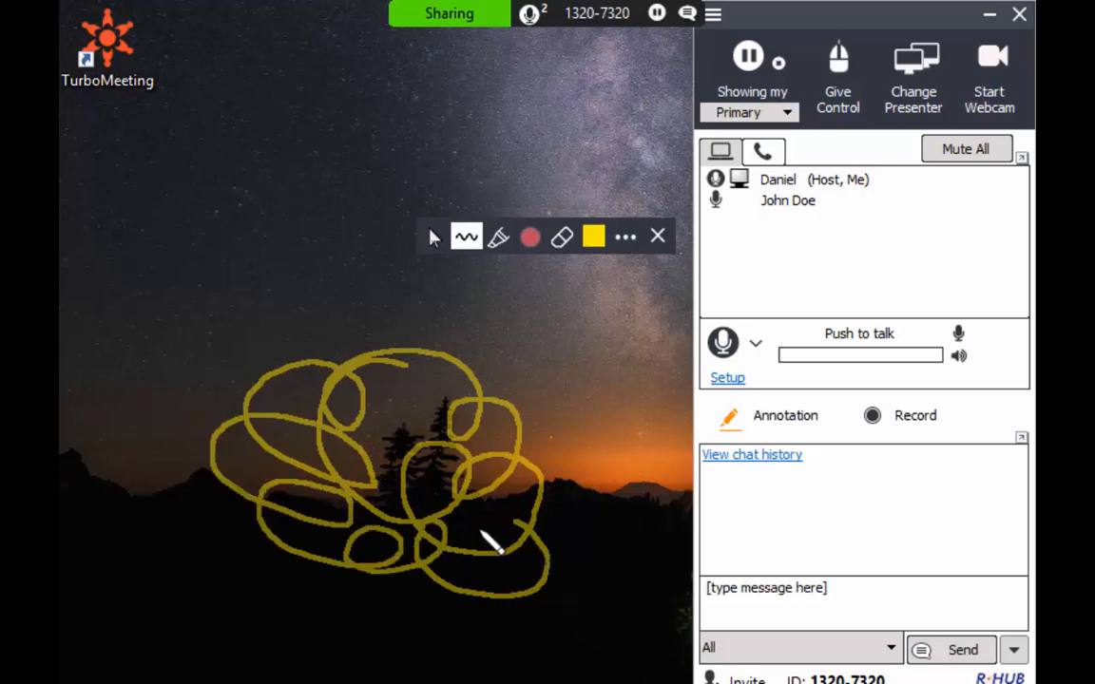
pyautogui.click(498, 237)
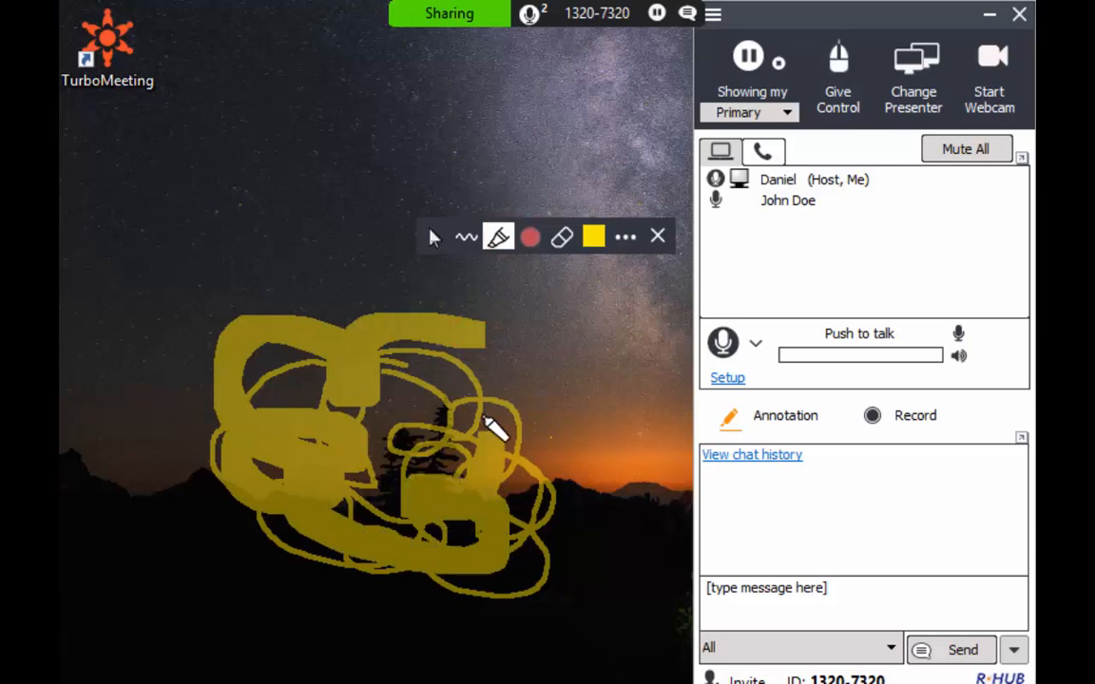
# Erase all annotations from the shared screen and close the drawing toolbar
pyautogui.click(625, 237)
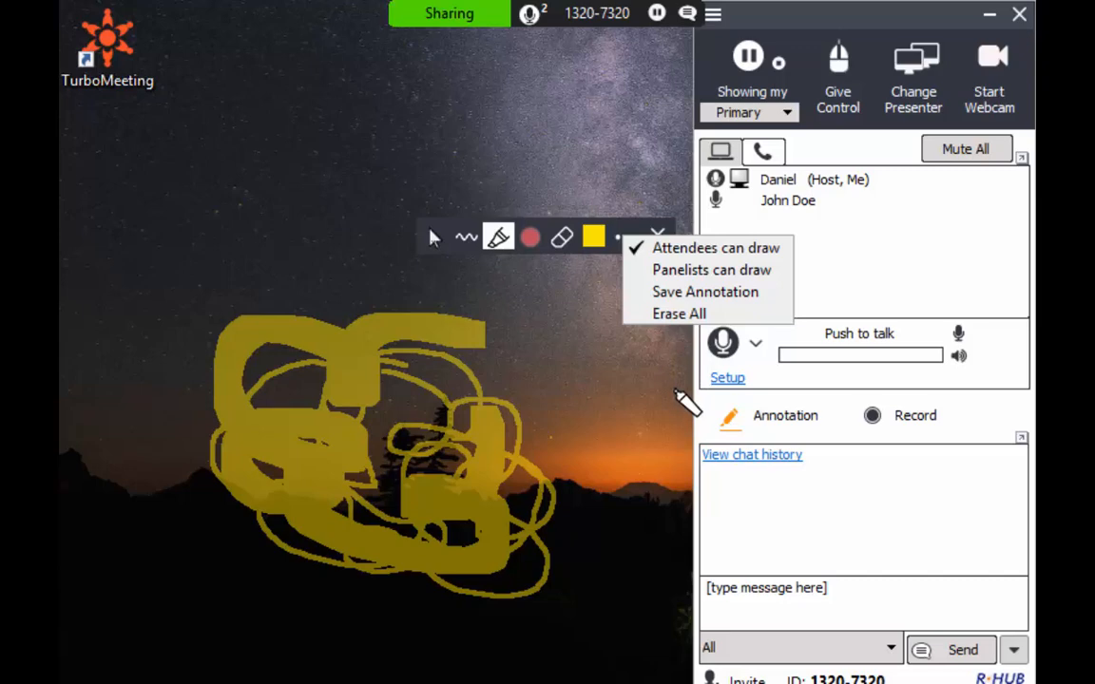
pyautogui.click(679, 314)
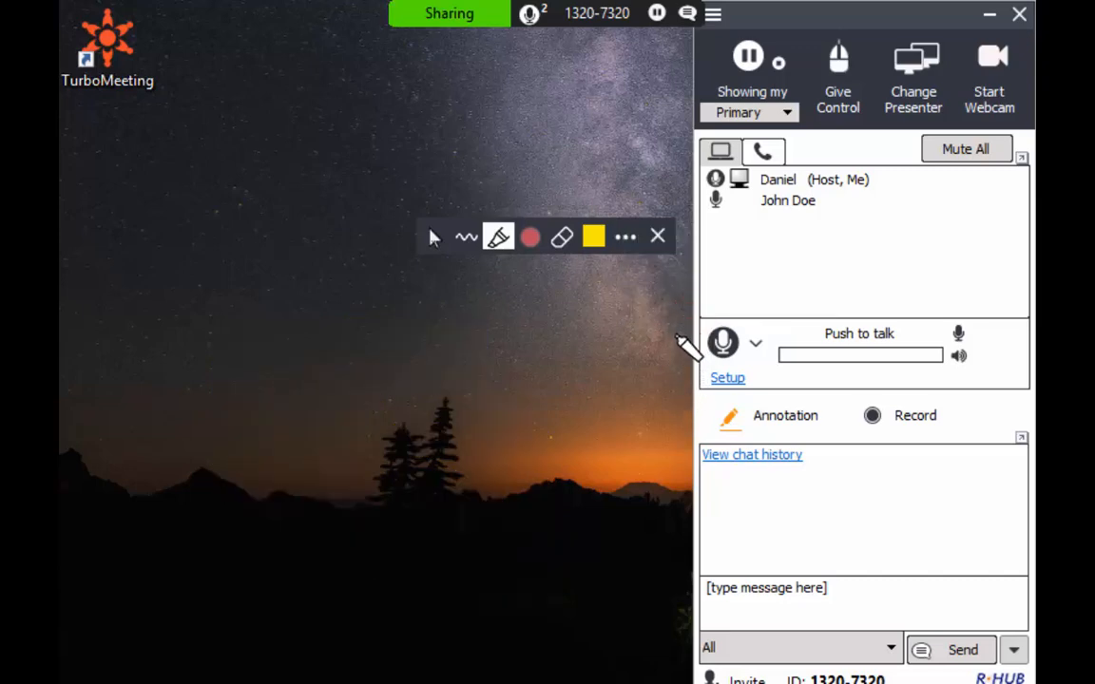
pyautogui.click(658, 236)
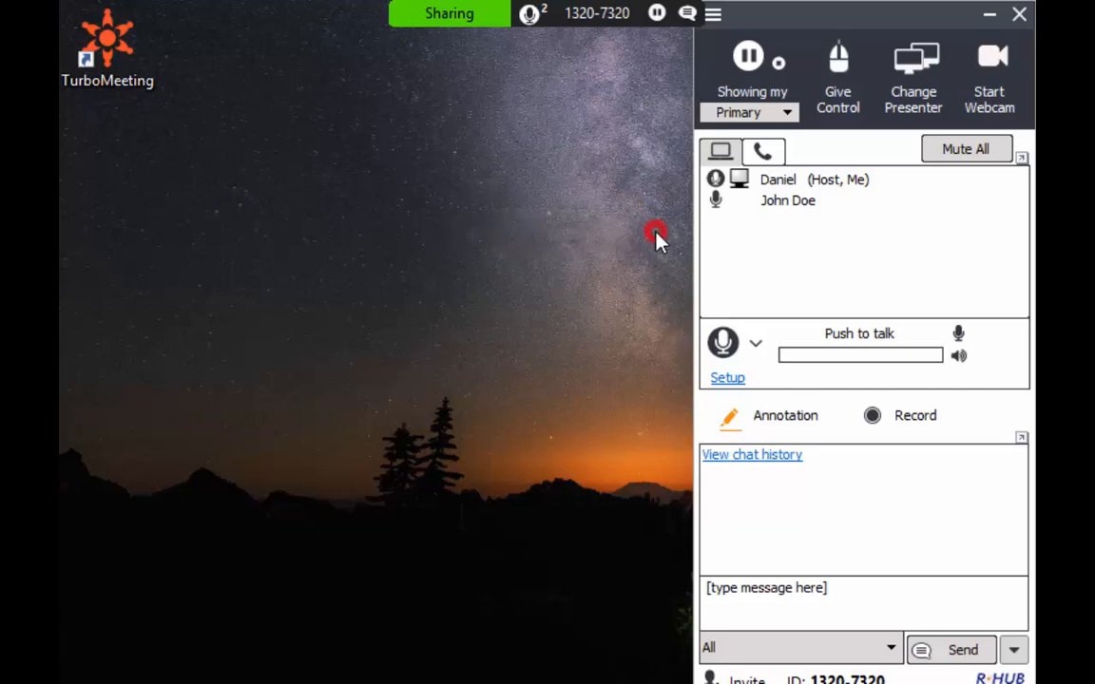
pyautogui.moveTo(874, 420)
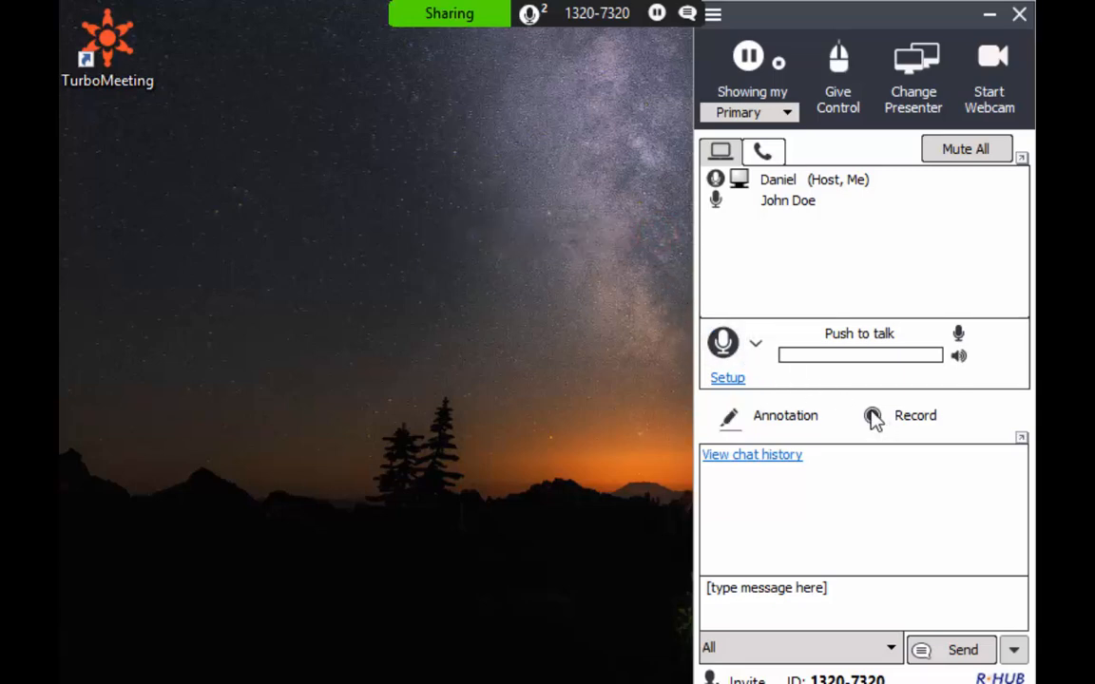
# Record the meeting with a pause and resume, stop and save, then play the desktop file
pyautogui.click(873, 416)
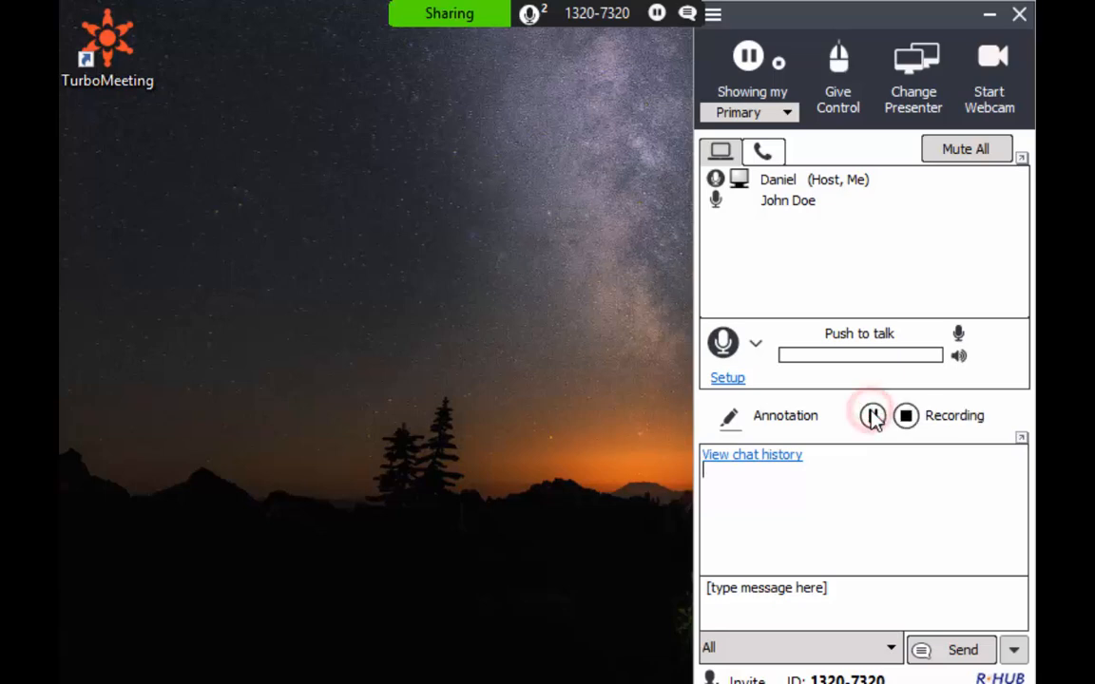
pyautogui.click(872, 416)
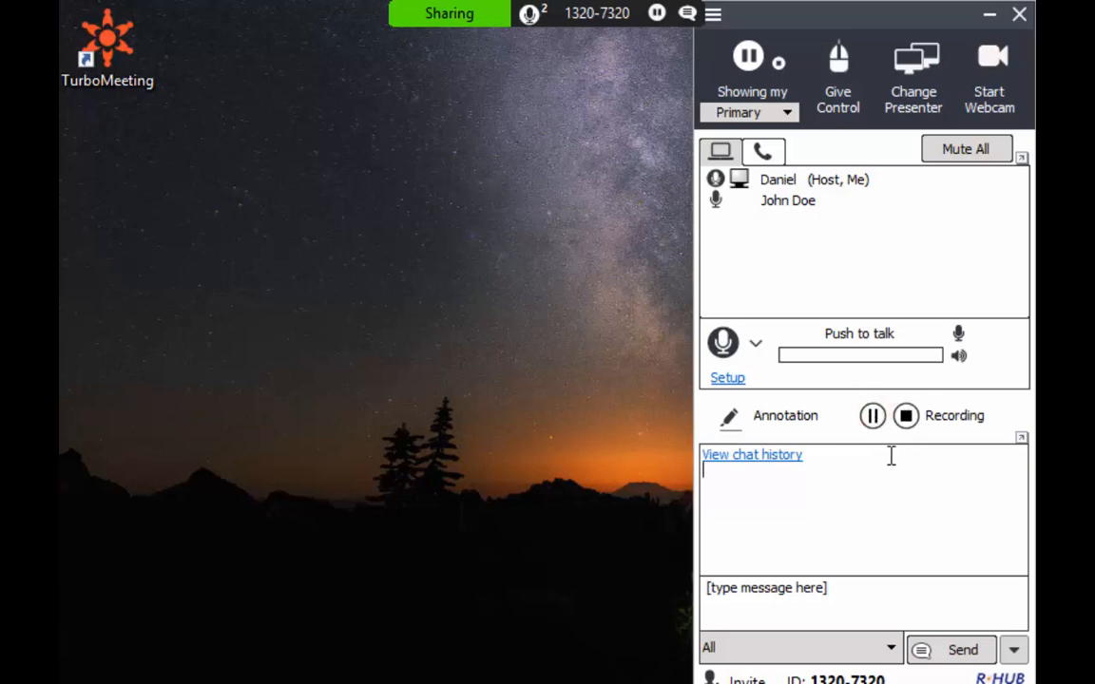
pyautogui.click(872, 415)
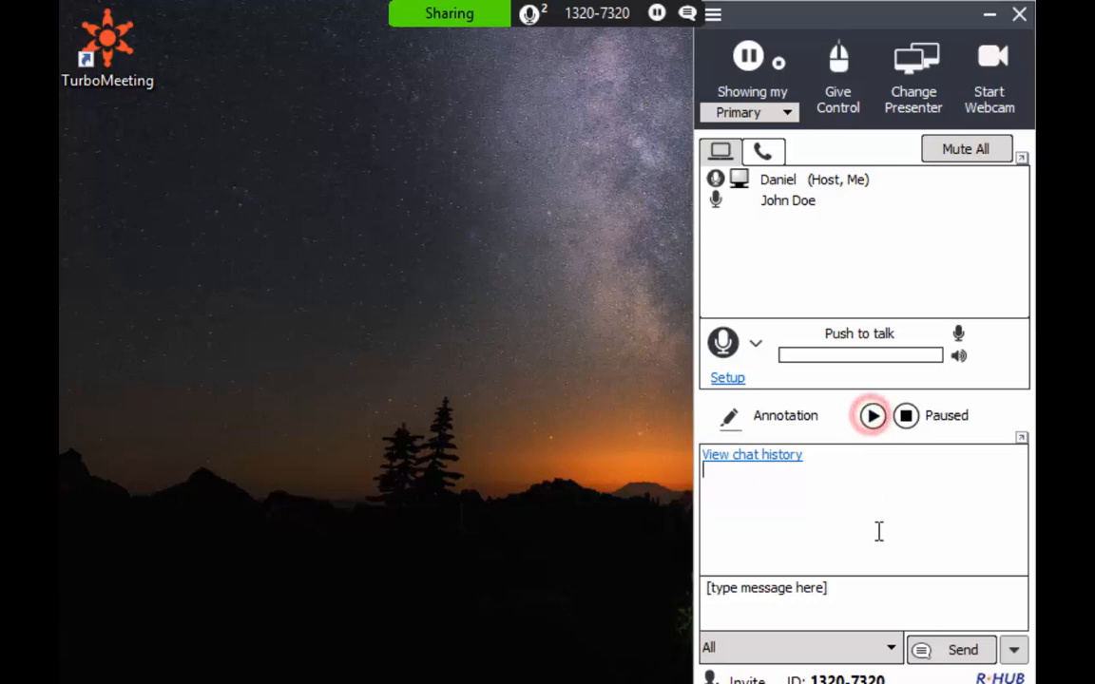
pyautogui.click(872, 415)
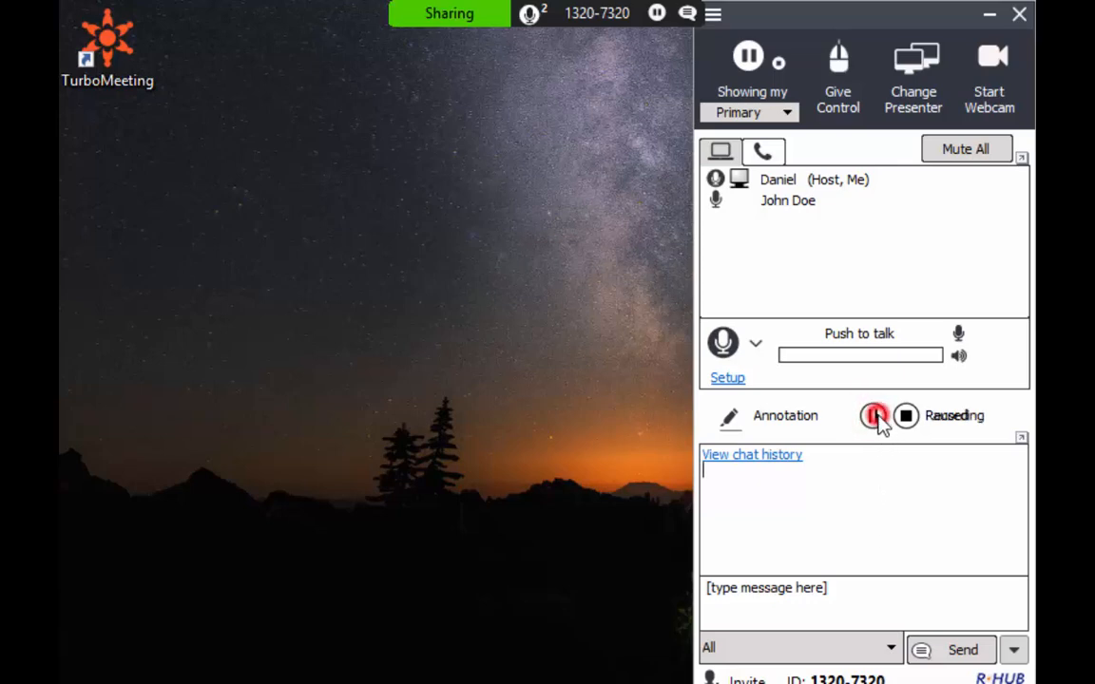
pyautogui.click(874, 416)
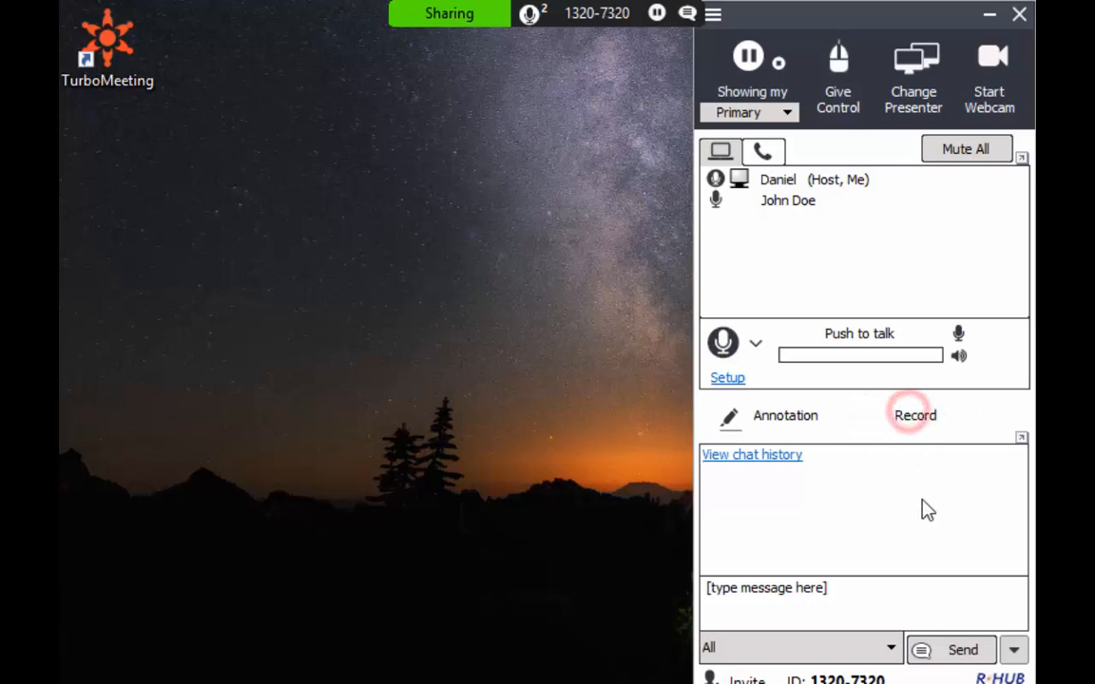
pyautogui.click(915, 415)
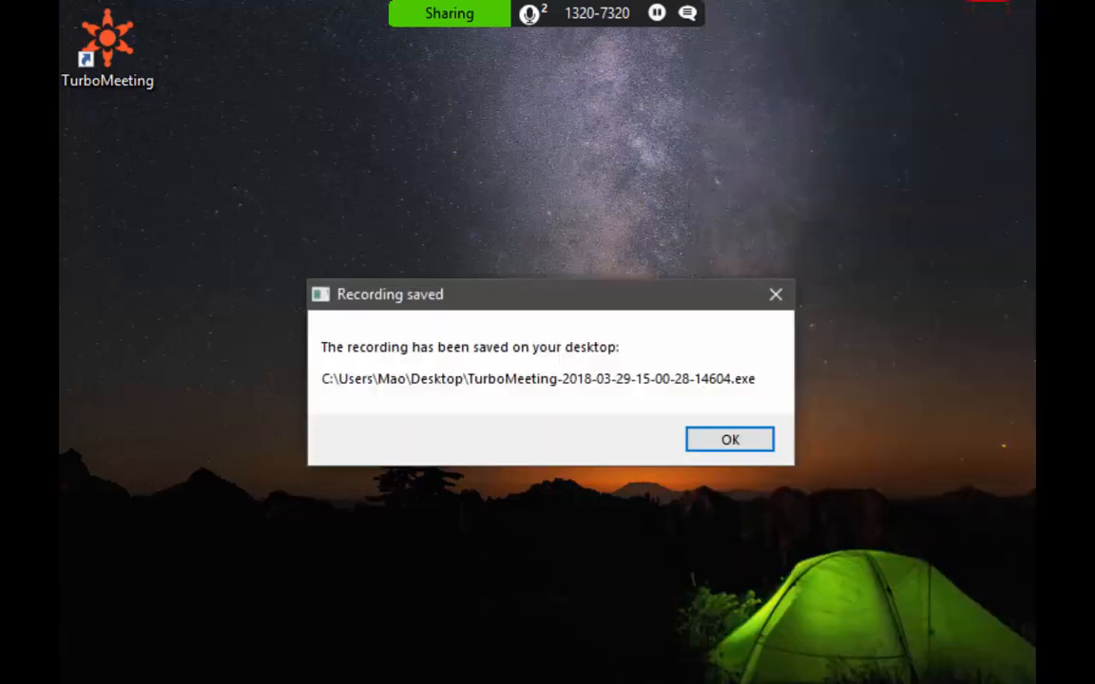
pyautogui.click(729, 439)
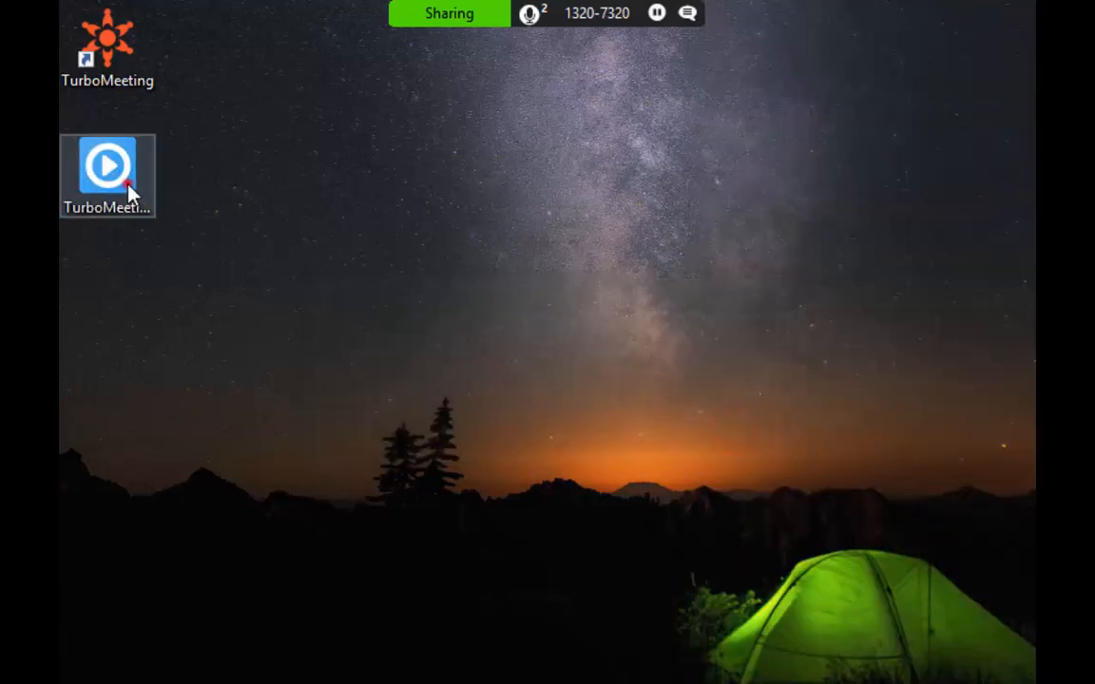
pyautogui.doubleClick(107, 167)
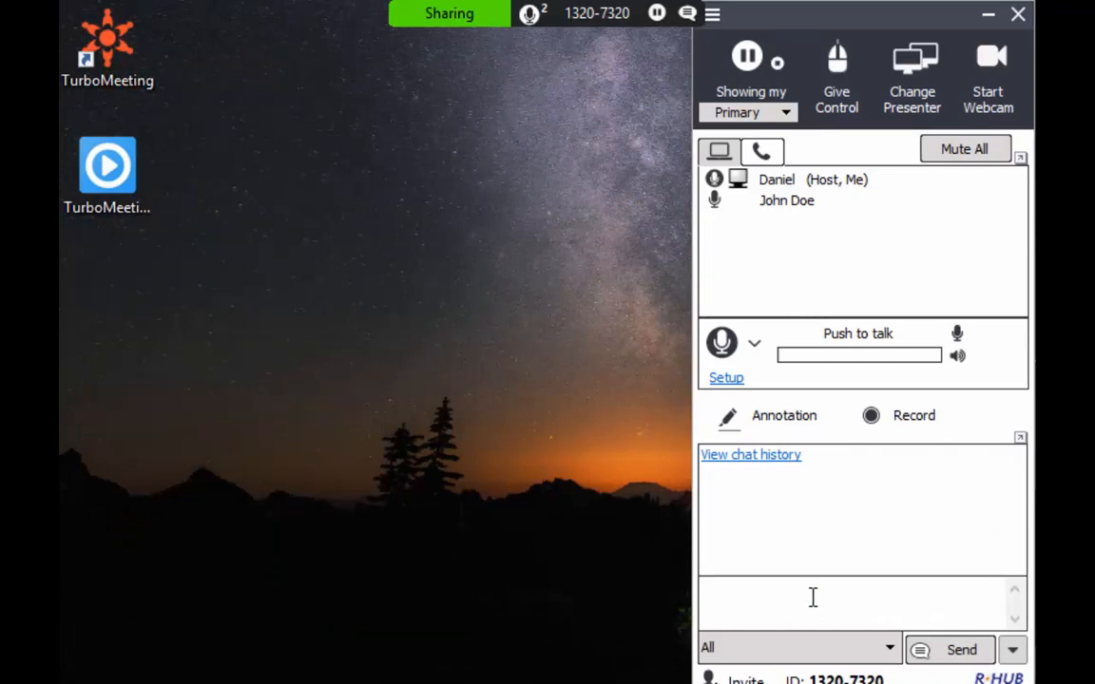
# Address the chat message to All participants via the recipient dropdown
pyautogui.click(796, 648)
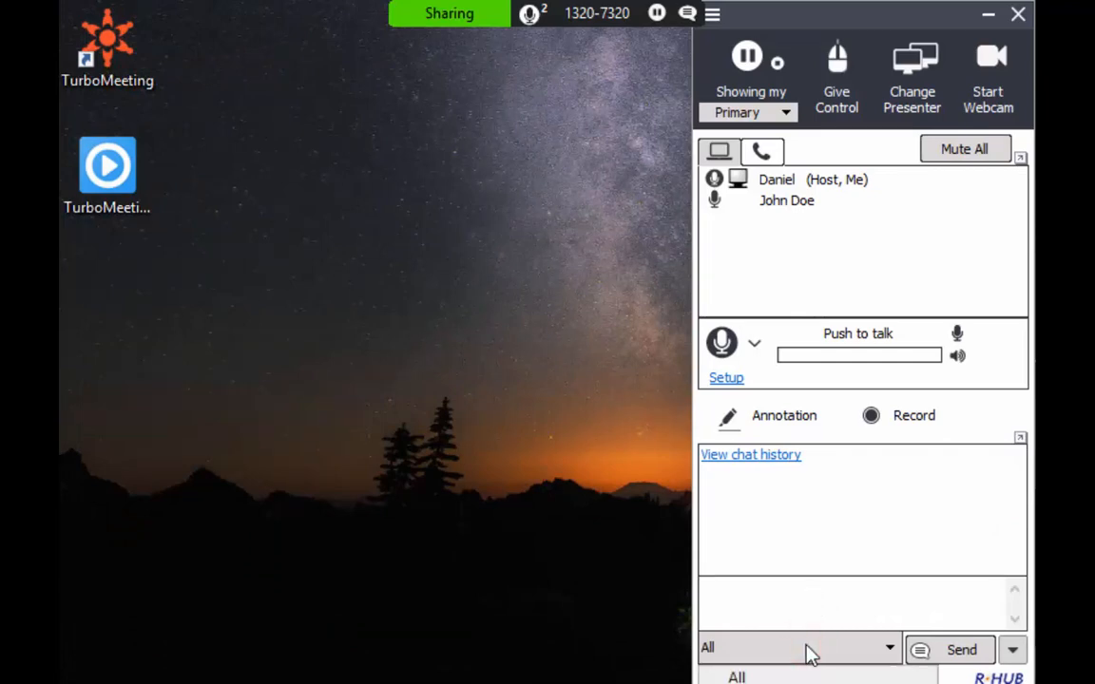
pyautogui.click(808, 647)
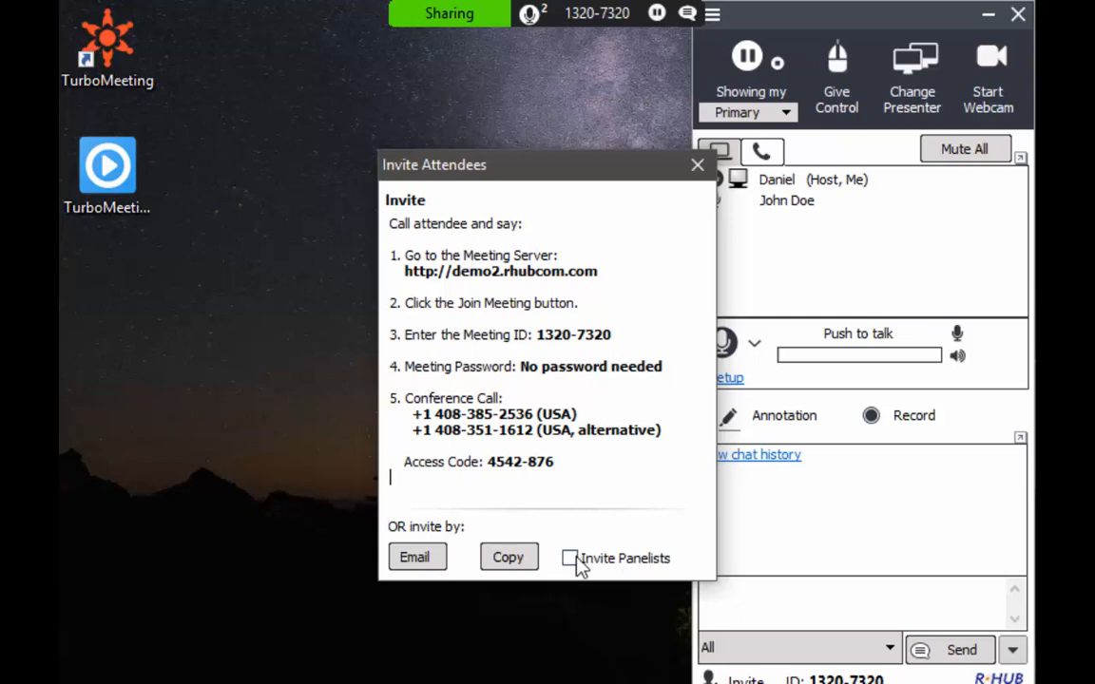
# Tick Invite Panelists, then close the Invite Attendees dialog
pyautogui.click(570, 558)
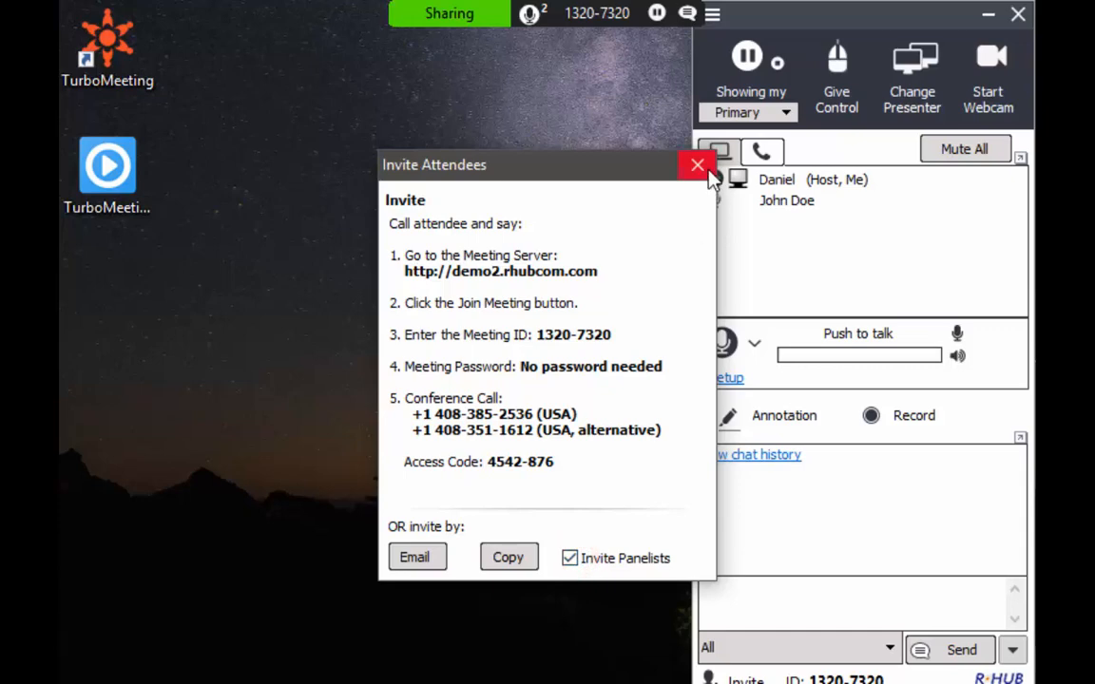
pyautogui.click(697, 166)
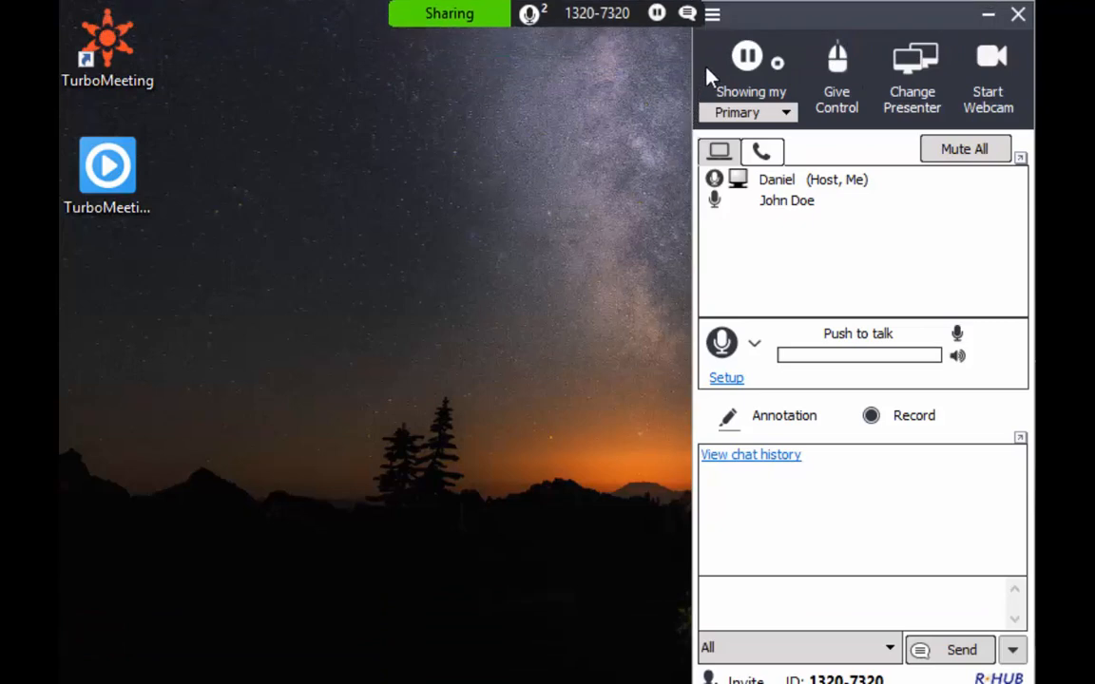
# Open the hamburger tools menu on the top sharing bar
pyautogui.click(712, 14)
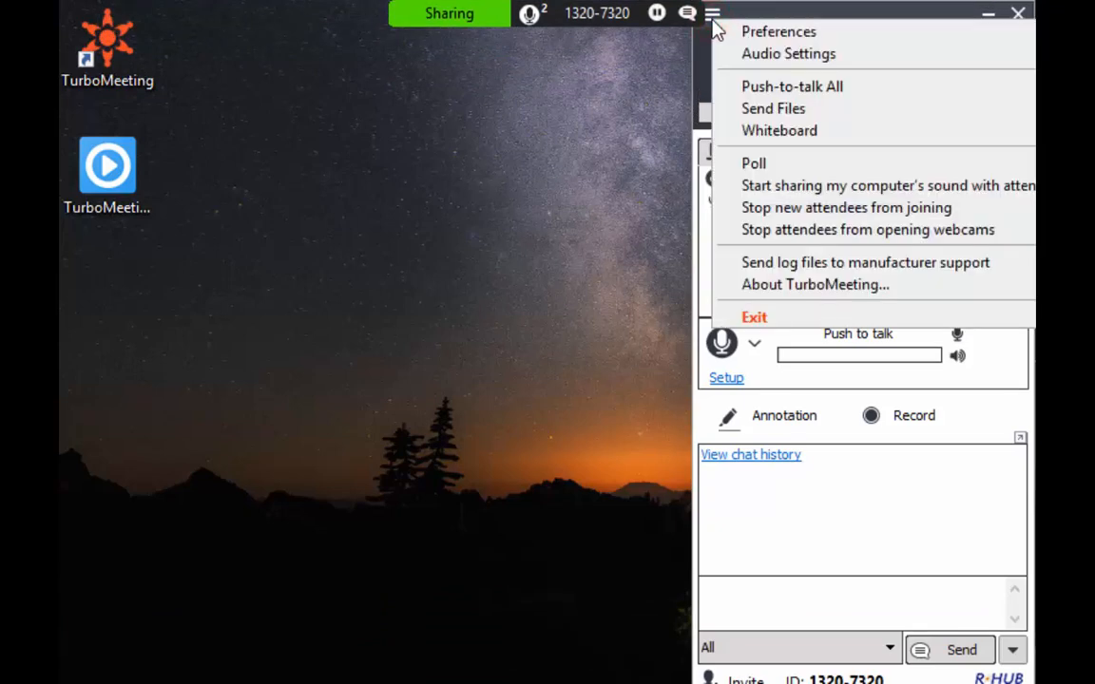
pyautogui.moveTo(779, 31)
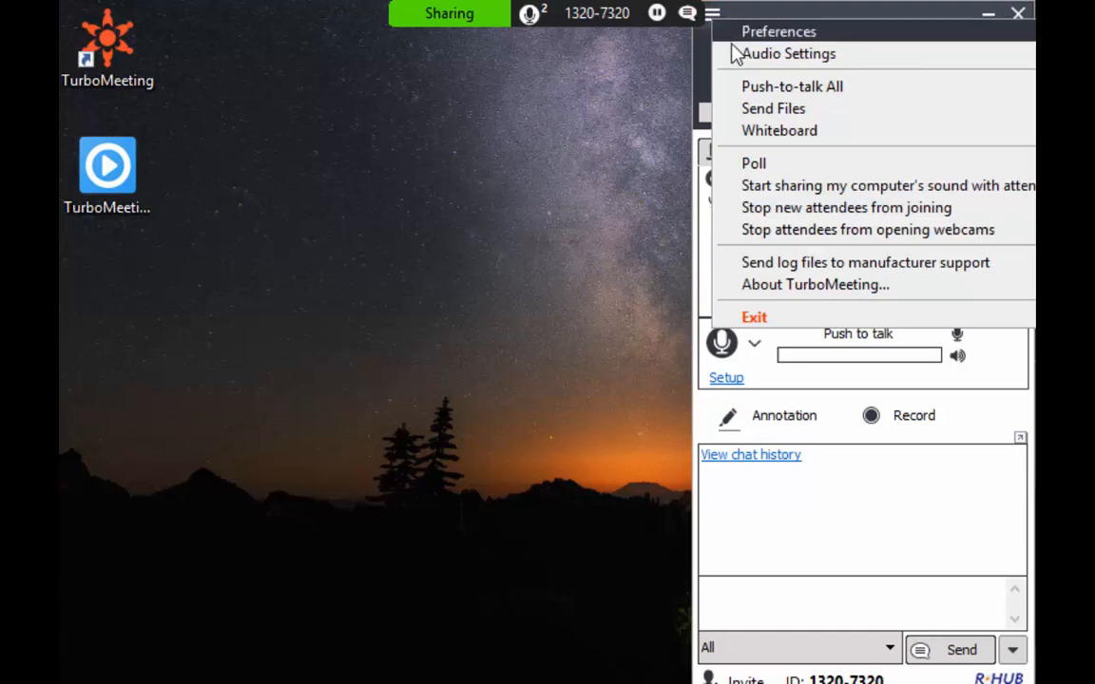
pyautogui.moveTo(751, 79)
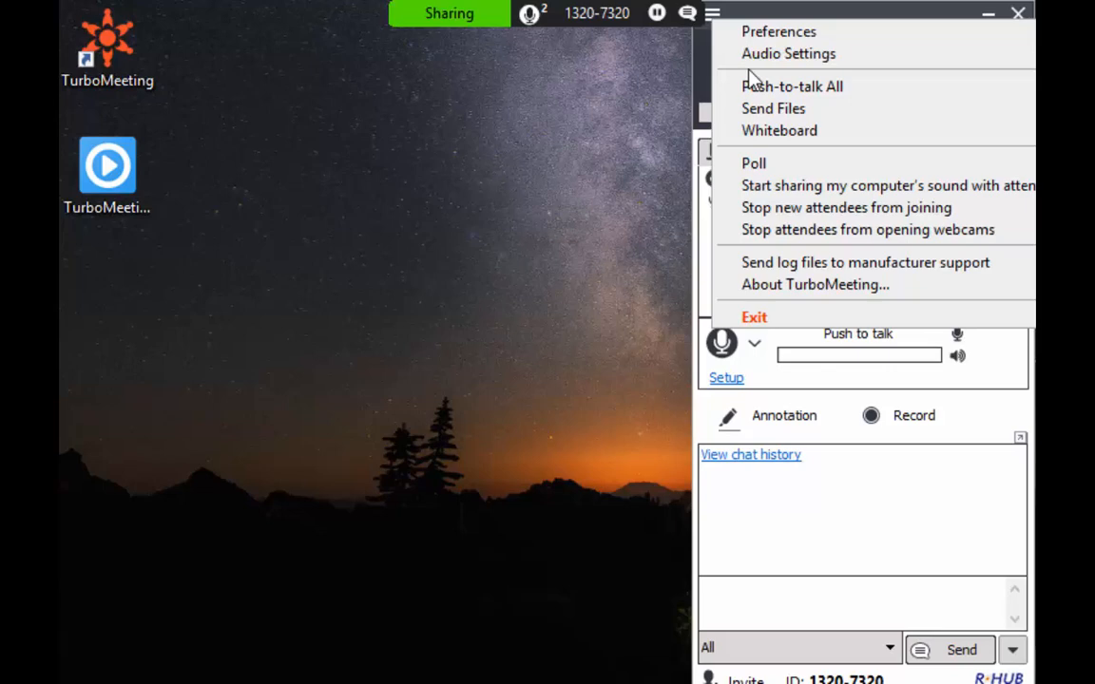
pyautogui.moveTo(774, 109)
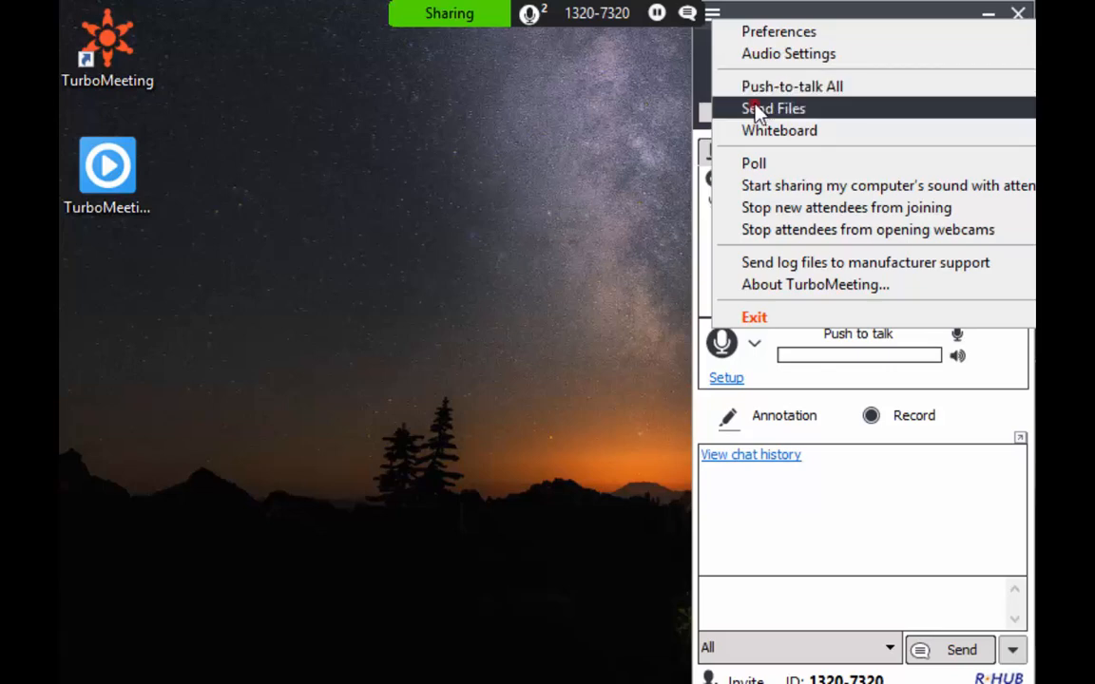
# Send the 1 KB Adobe Connect shortcut to John Doe through File Transfer
pyautogui.click(773, 107)
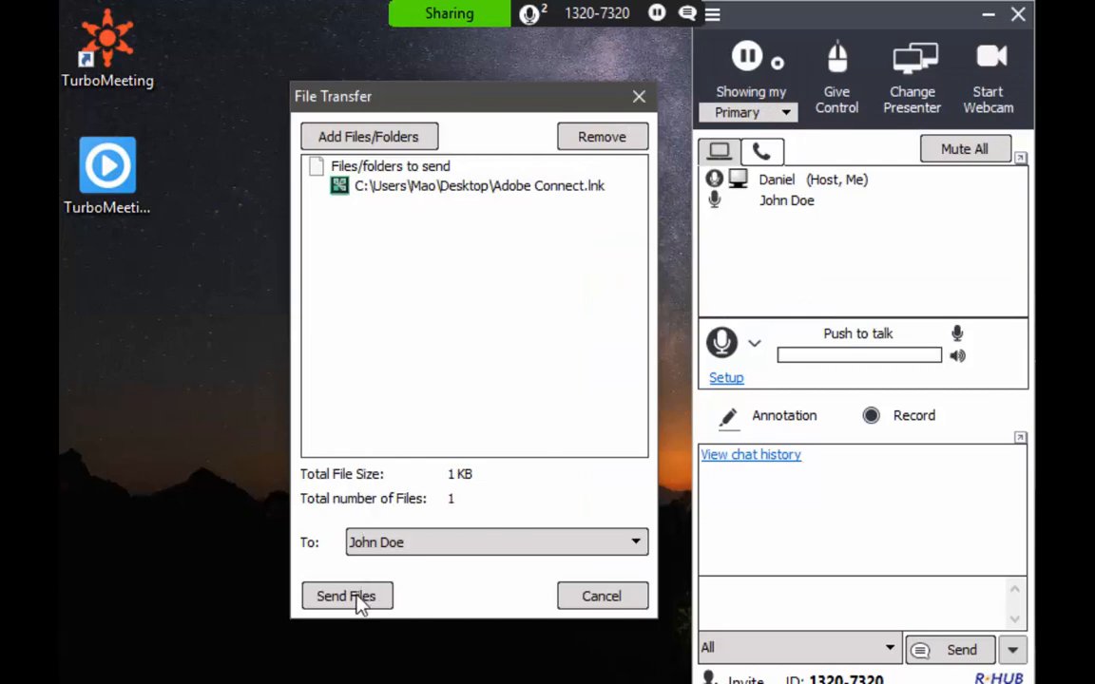
pyautogui.click(346, 596)
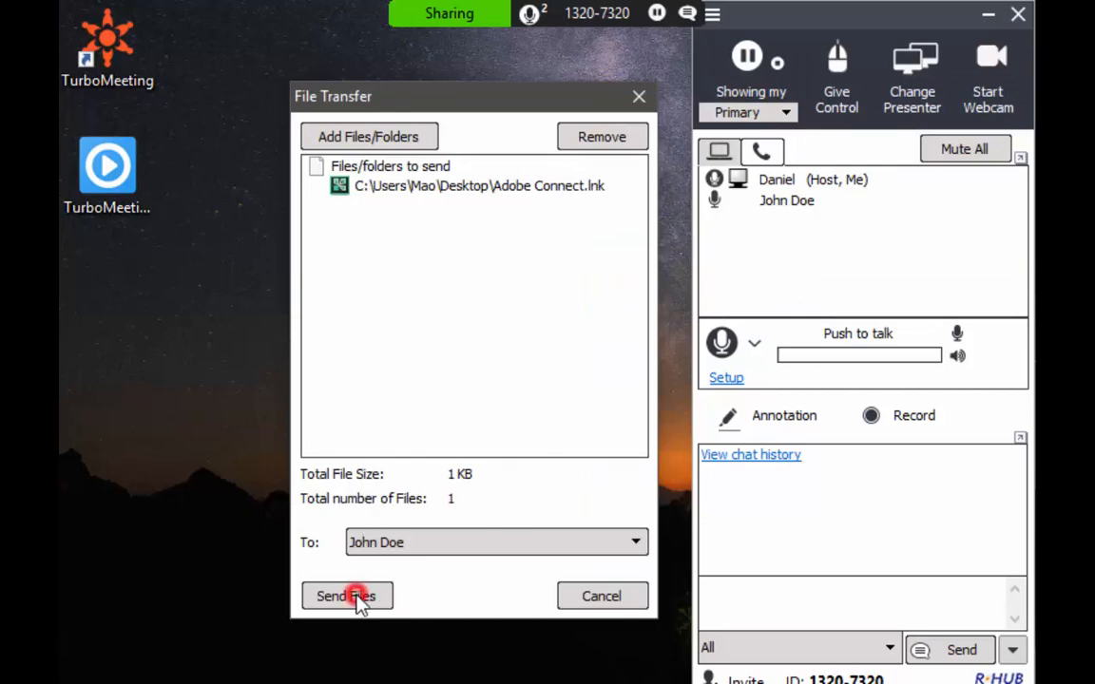
pyautogui.click(345, 596)
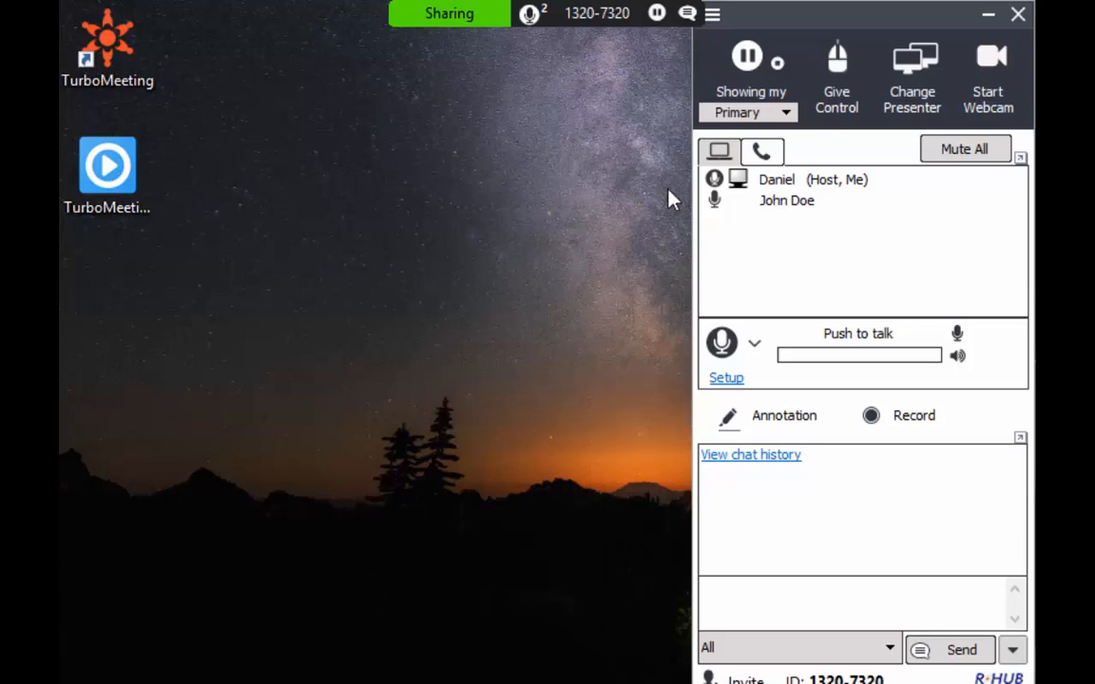
# Create and run the poll 'What is 1+1?' with answers 2, 3, 4, then close it
pyautogui.click(712, 14)
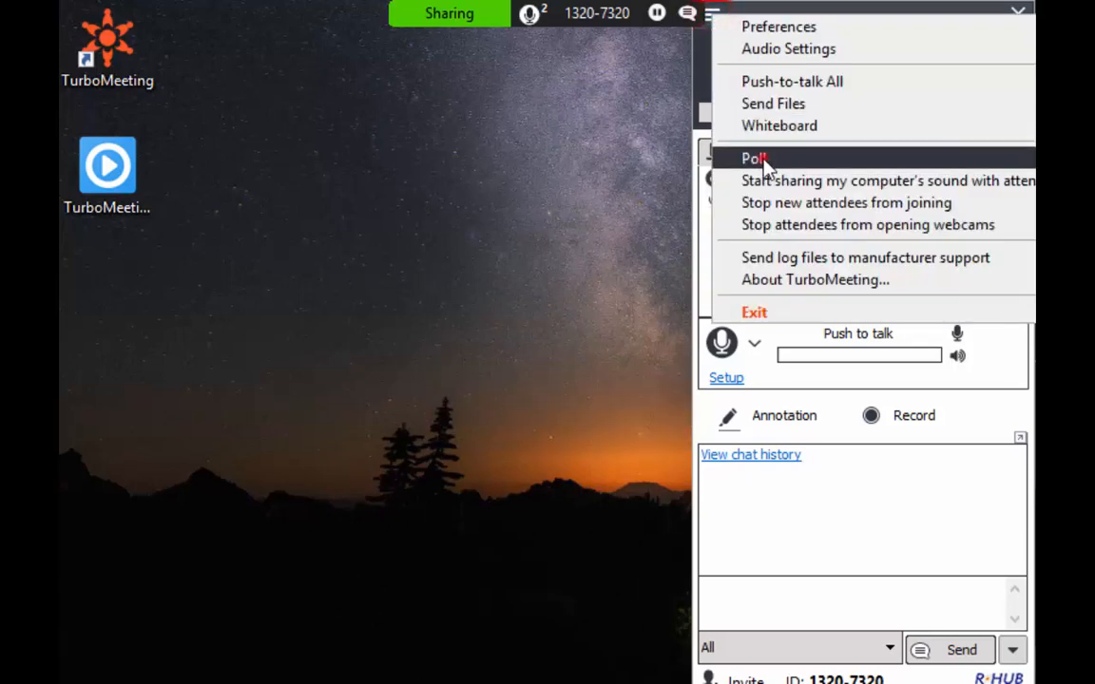
pyautogui.click(752, 159)
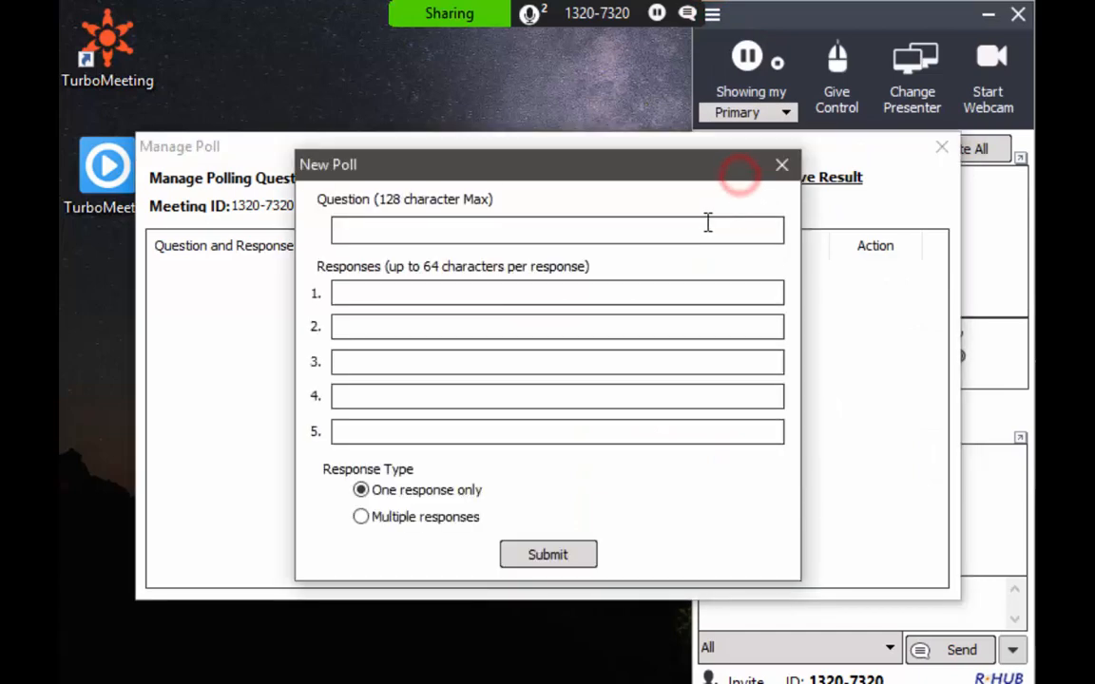
pyautogui.write('What is 1+1?')
pyautogui.click(557, 293)
pyautogui.write('2')
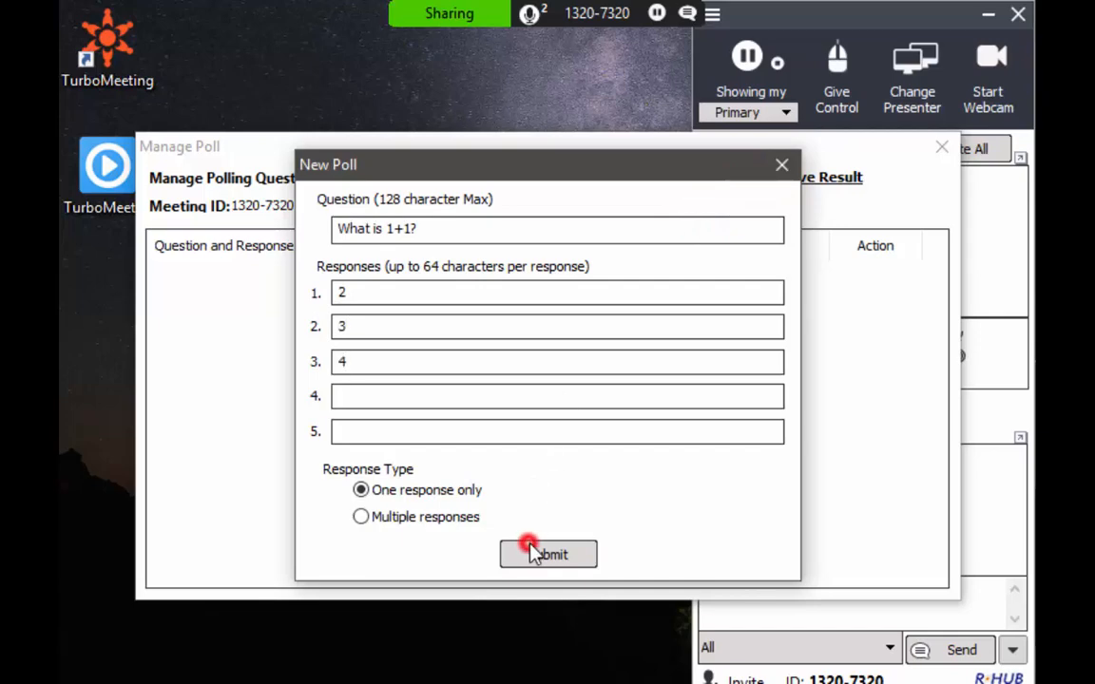
pyautogui.click(547, 554)
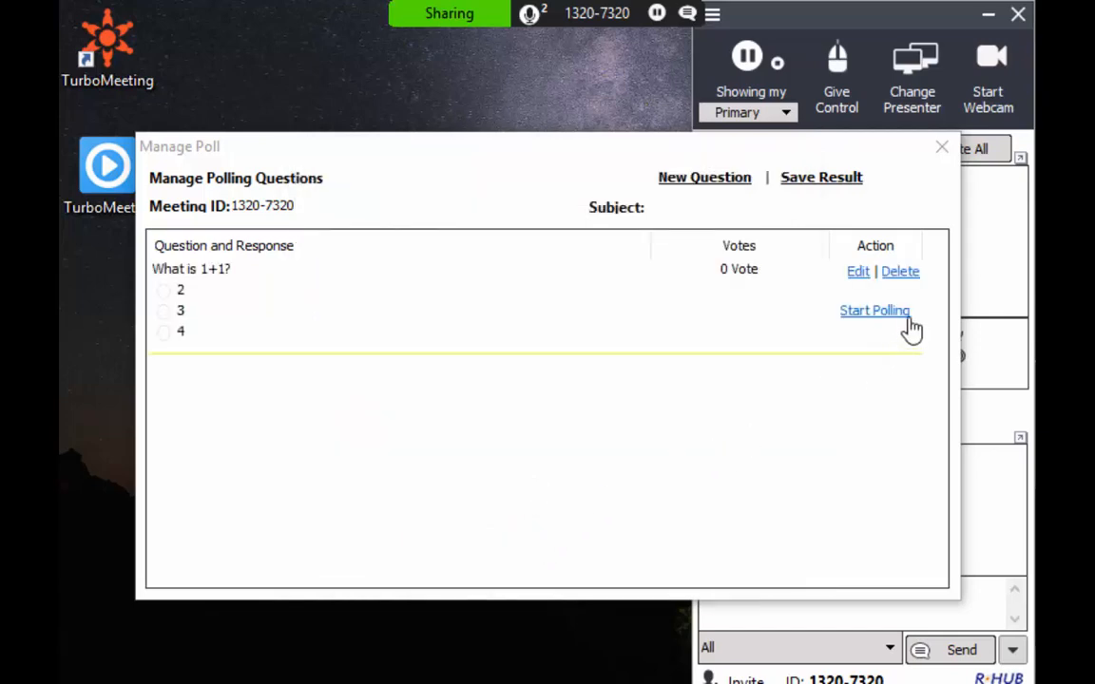
pyautogui.click(874, 310)
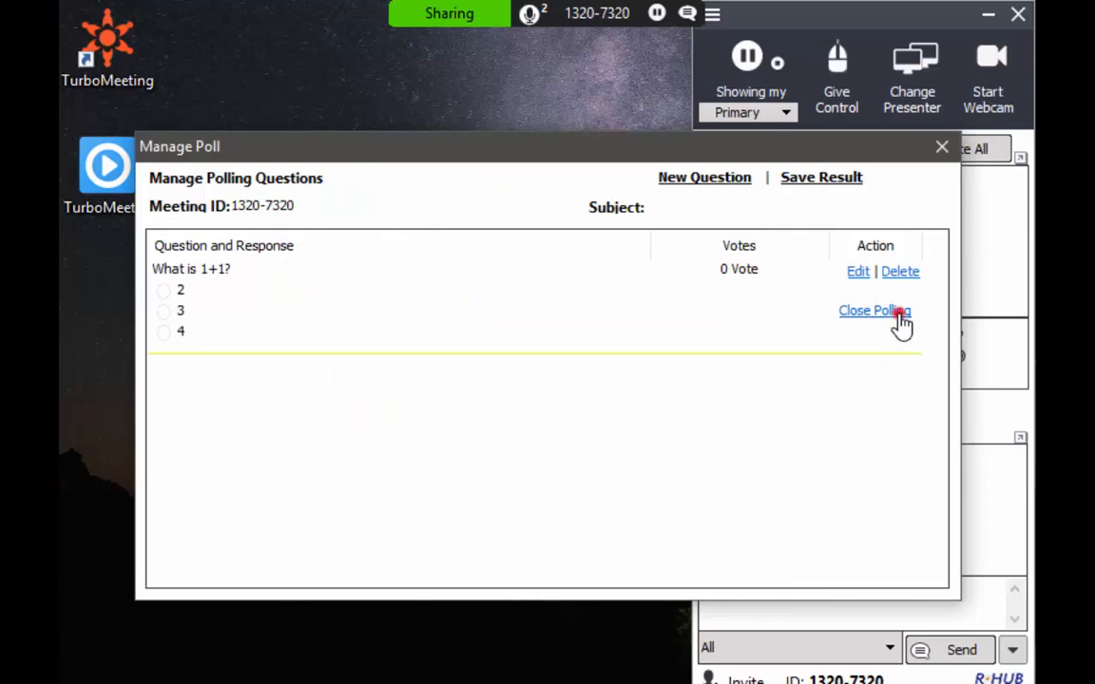
pyautogui.click(875, 311)
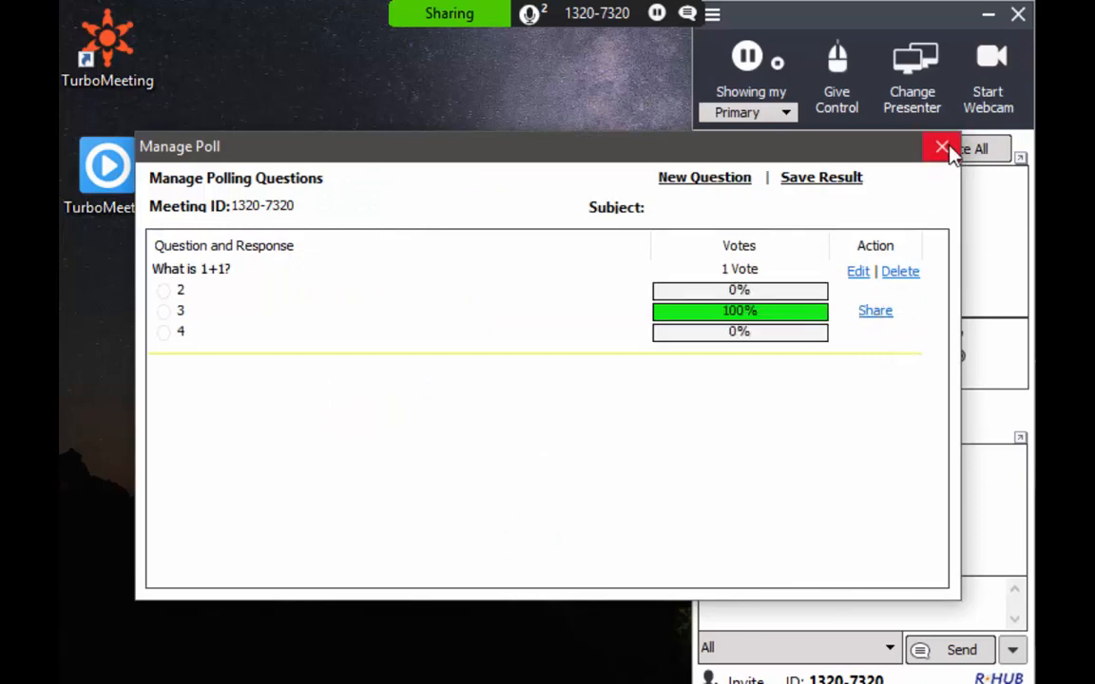
pyautogui.click(942, 148)
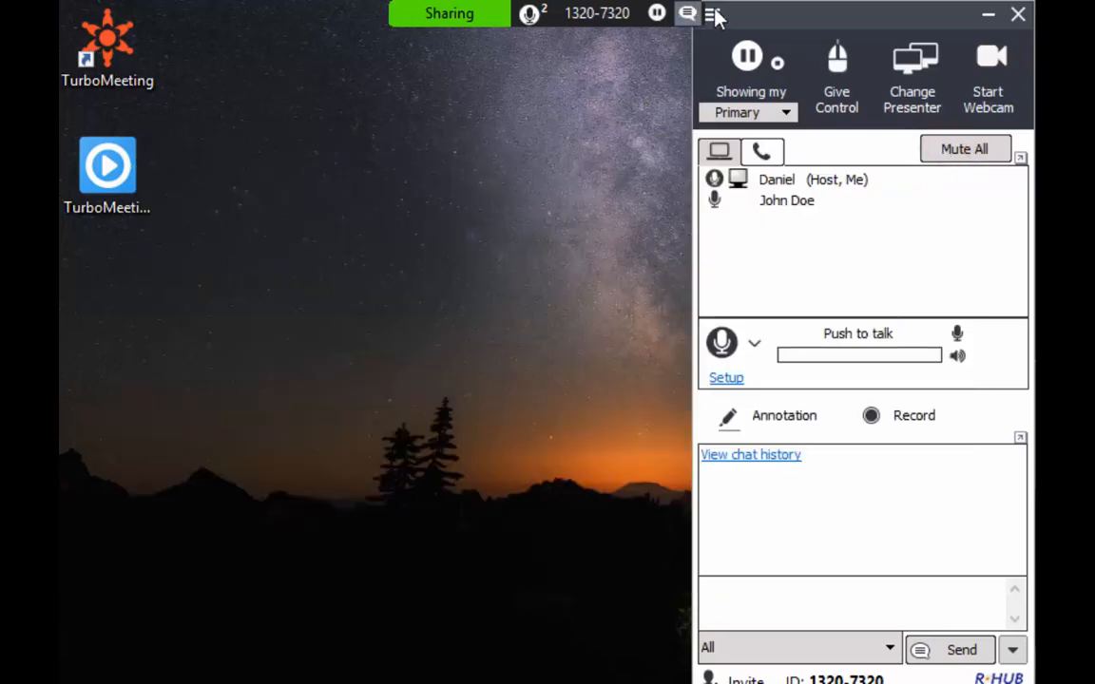
# Choose Preferences from the meeting tools menu to reach General Settings
pyautogui.click(713, 13)
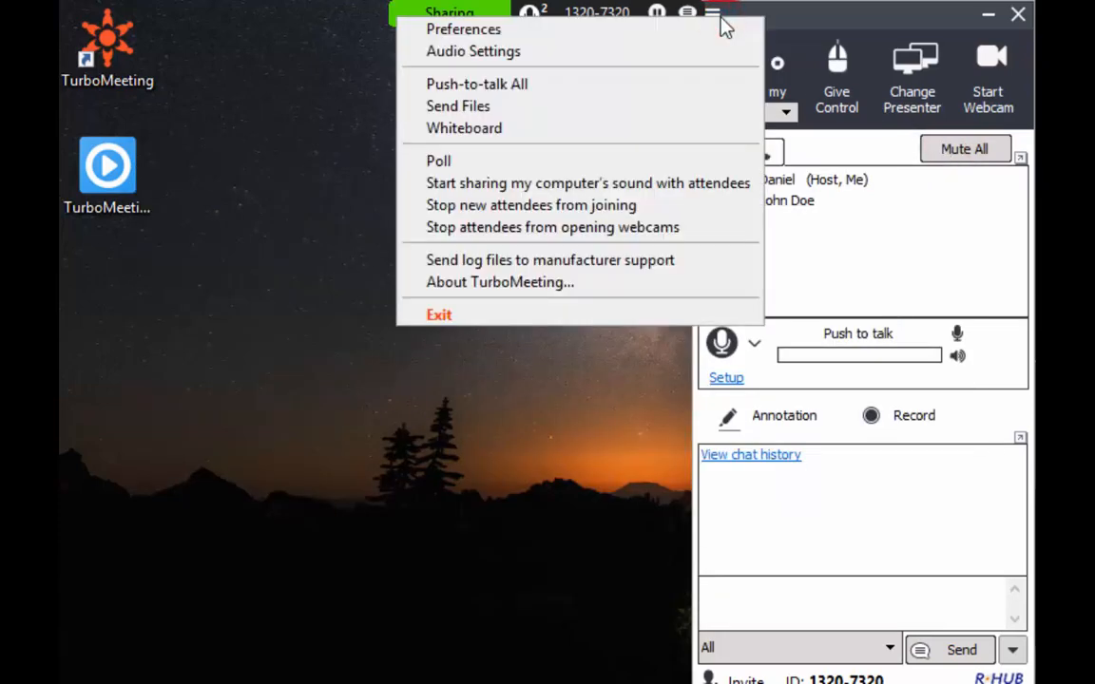
pyautogui.moveTo(727, 84)
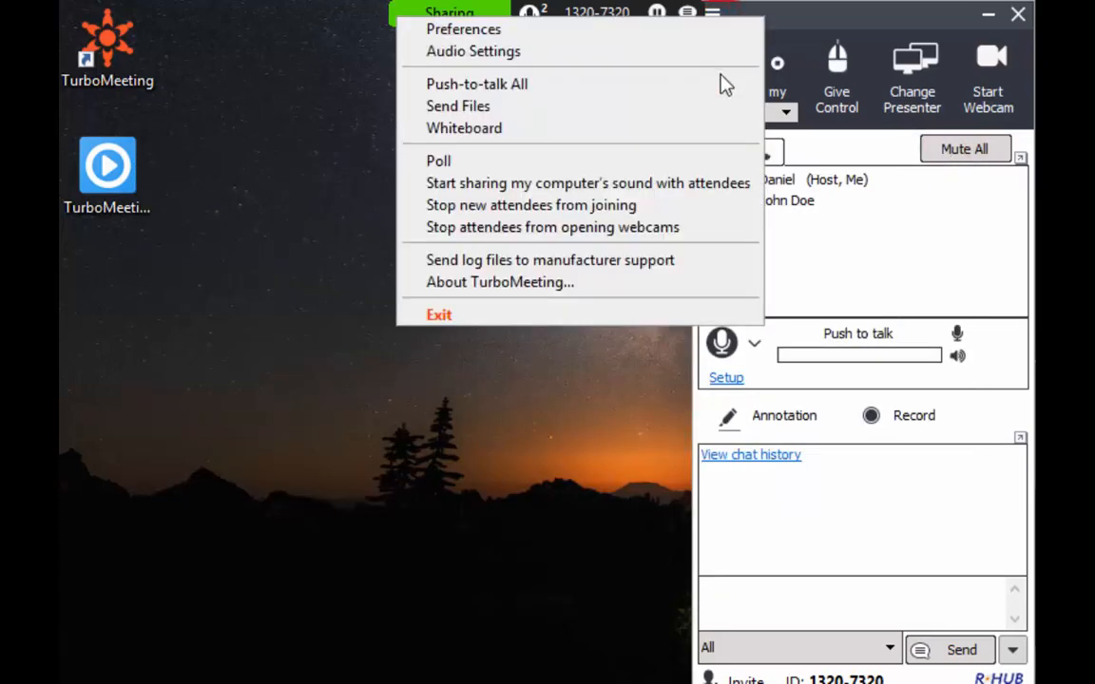
pyautogui.moveTo(588, 183)
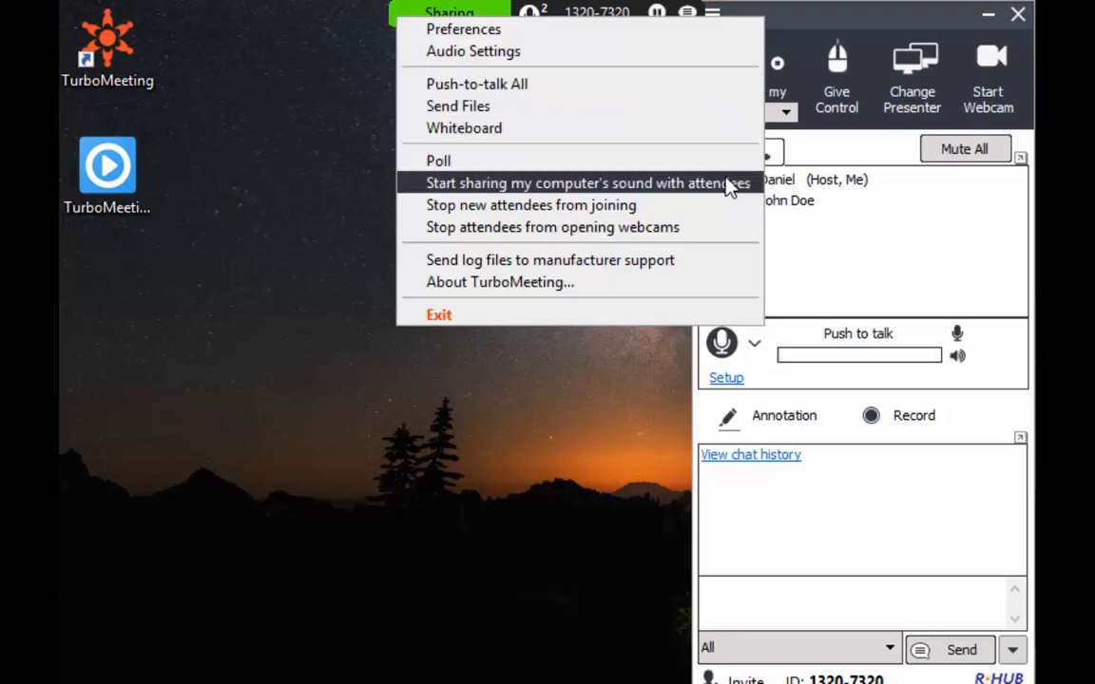
pyautogui.moveTo(722, 204)
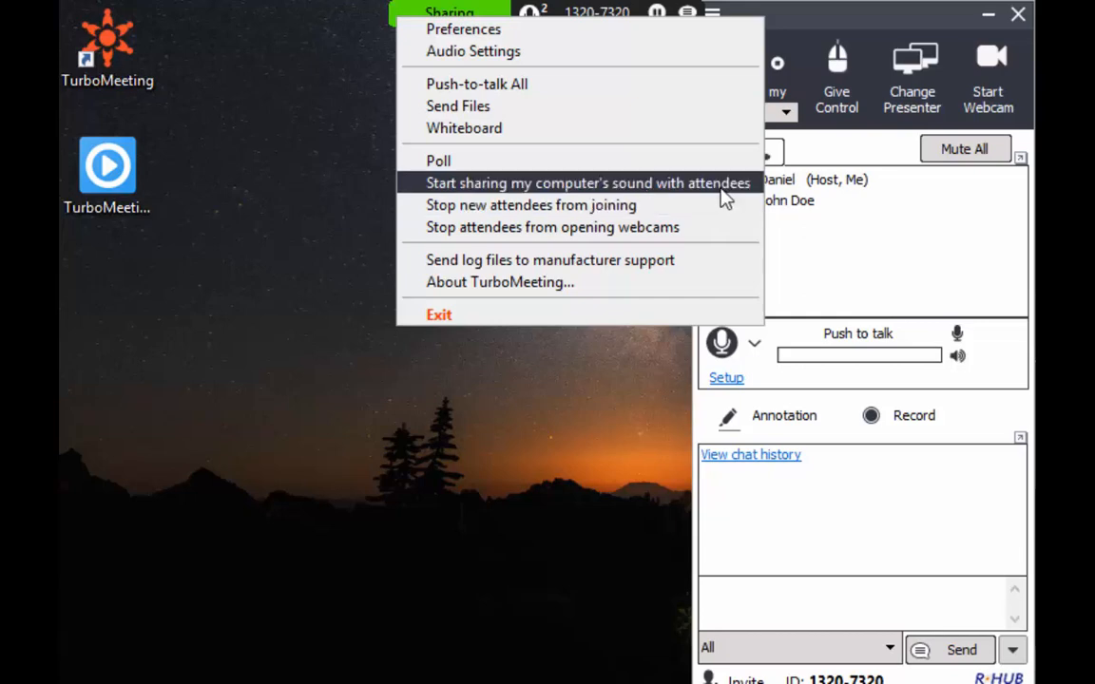
pyautogui.moveTo(717, 206)
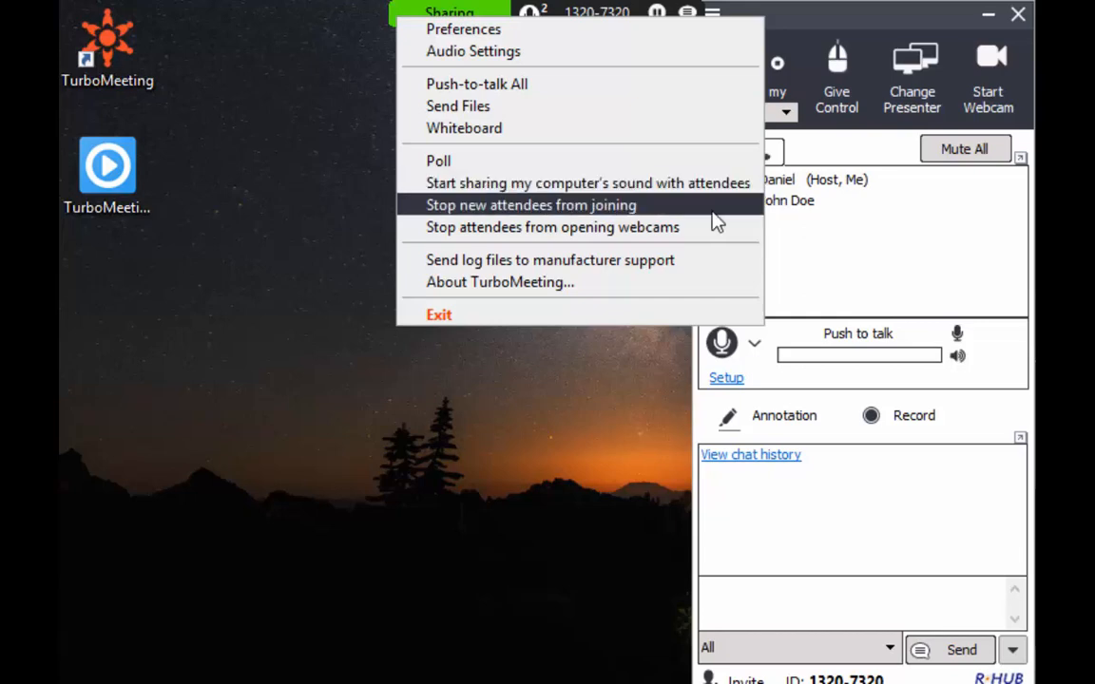
pyautogui.click(463, 28)
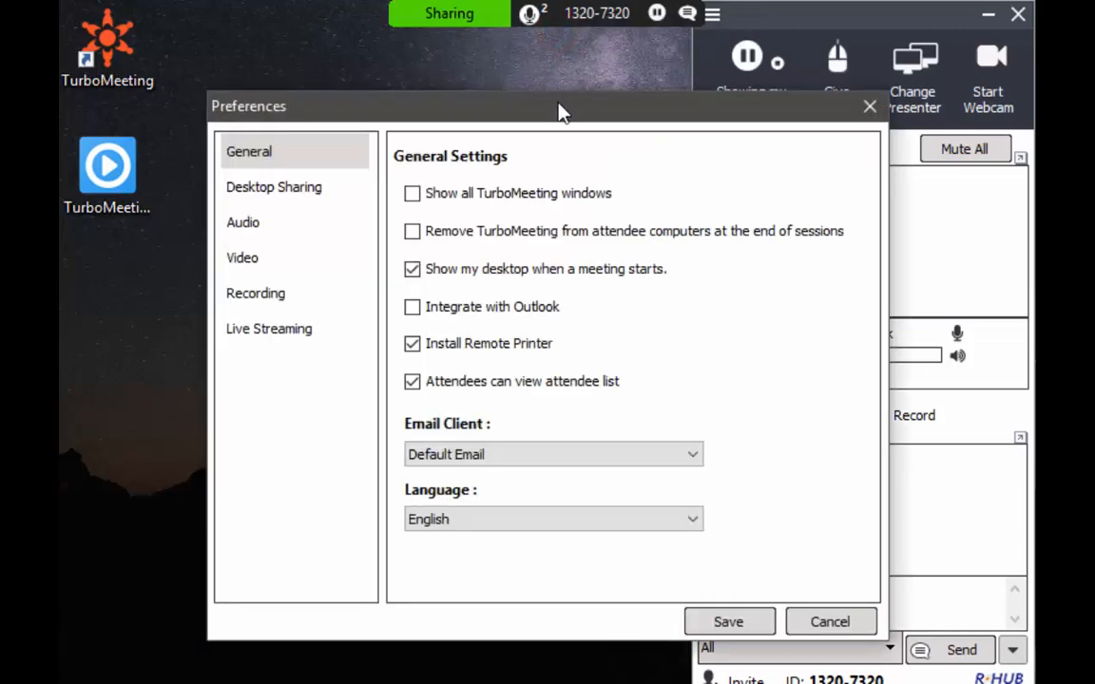
pyautogui.moveTo(553, 150)
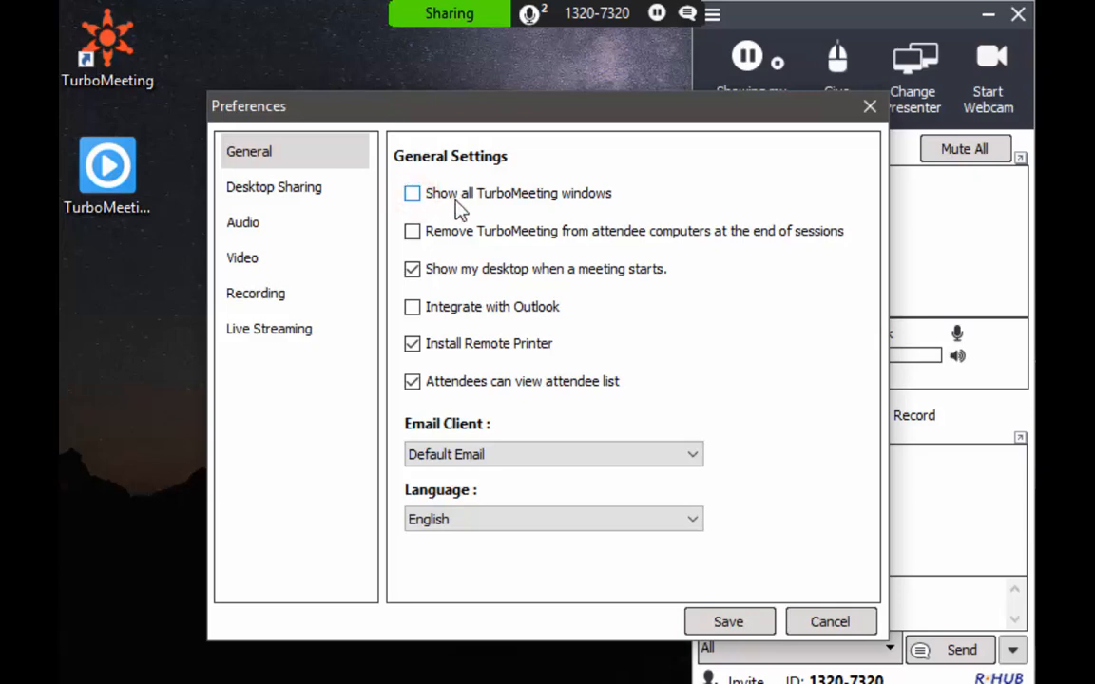
pyautogui.moveTo(597, 197)
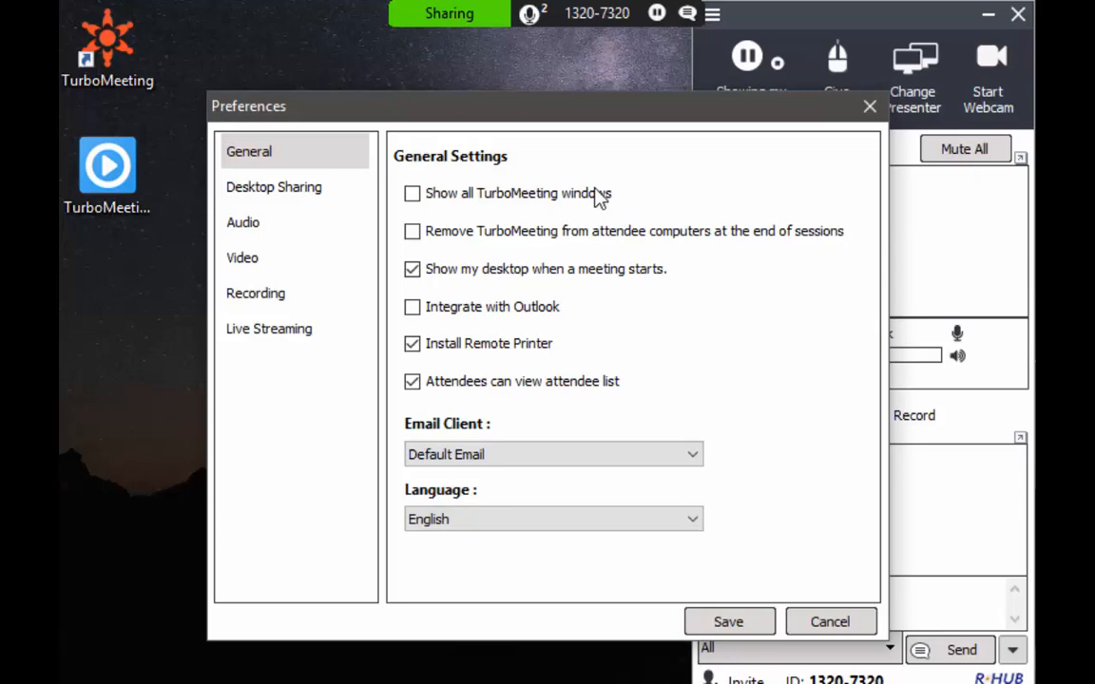
pyautogui.moveTo(513, 279)
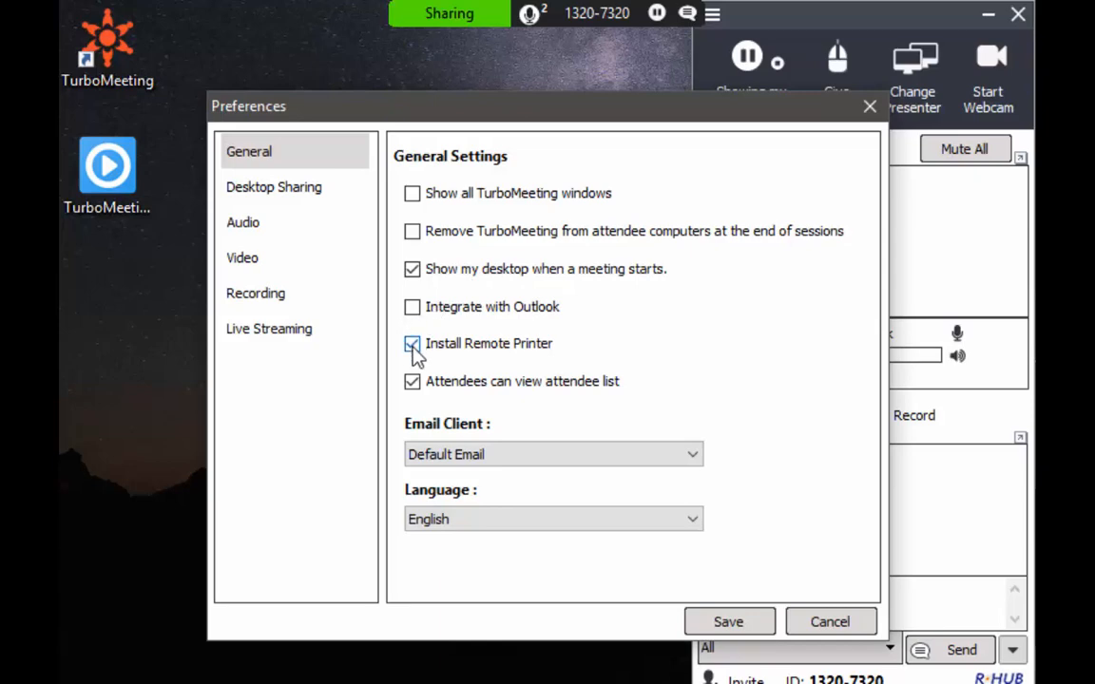
pyautogui.click(412, 343)
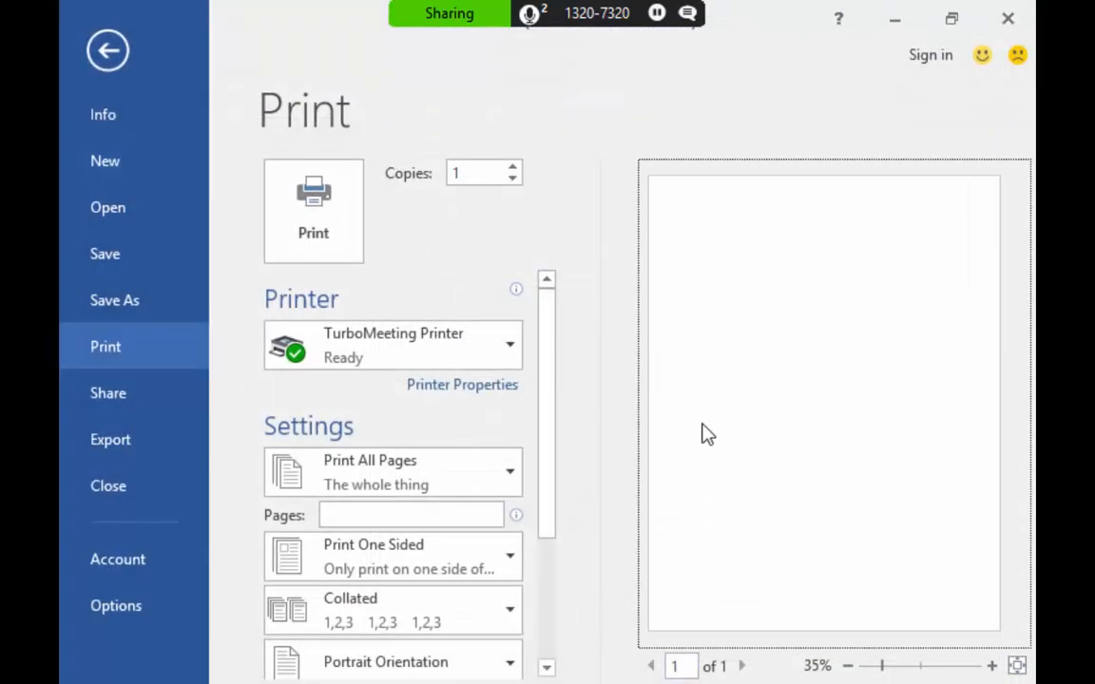
pyautogui.moveTo(863, 143)
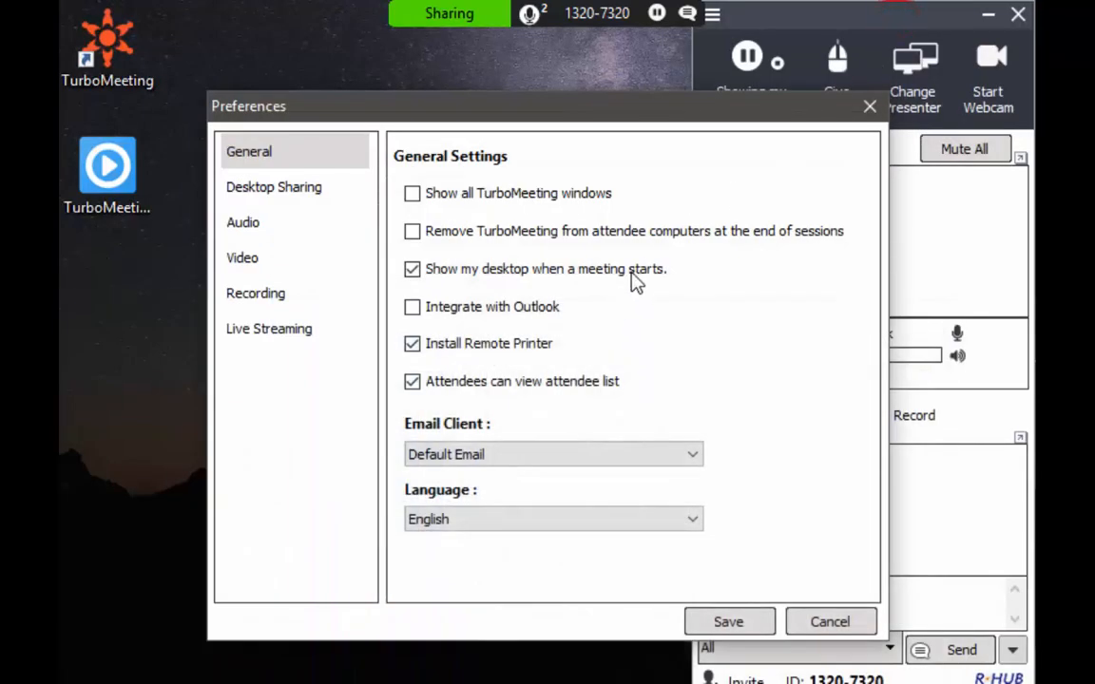
pyautogui.click(413, 381)
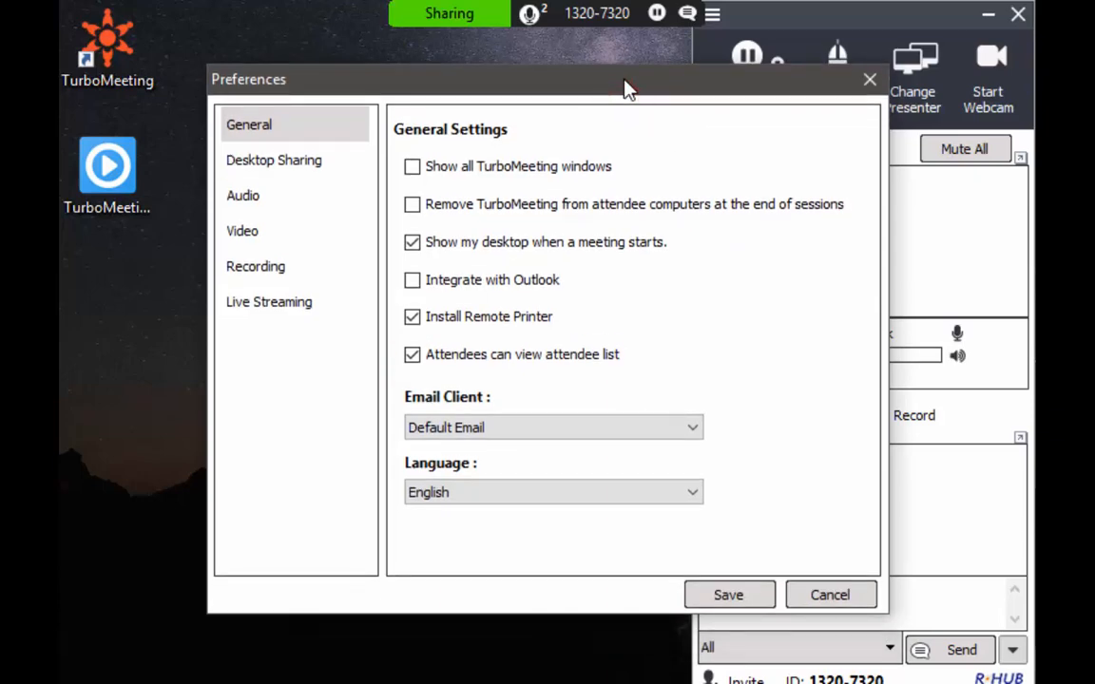
pyautogui.moveTo(567, 87)
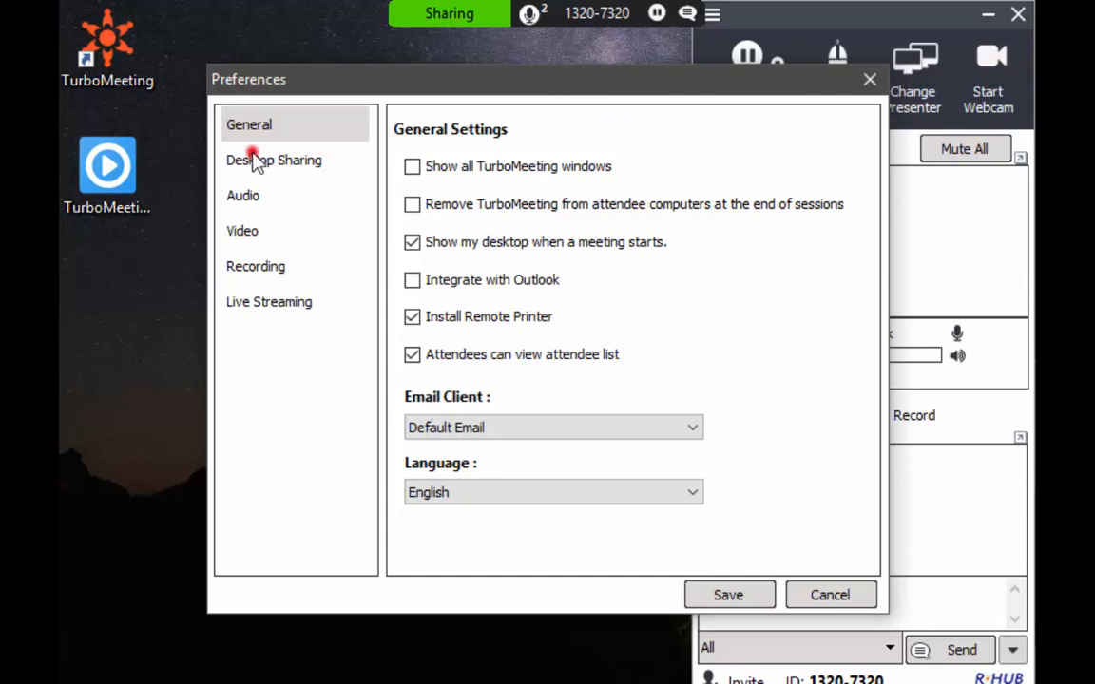
# Review Desktop Sharing speed and view type options, keeping system default speed and windowed view
pyautogui.click(274, 160)
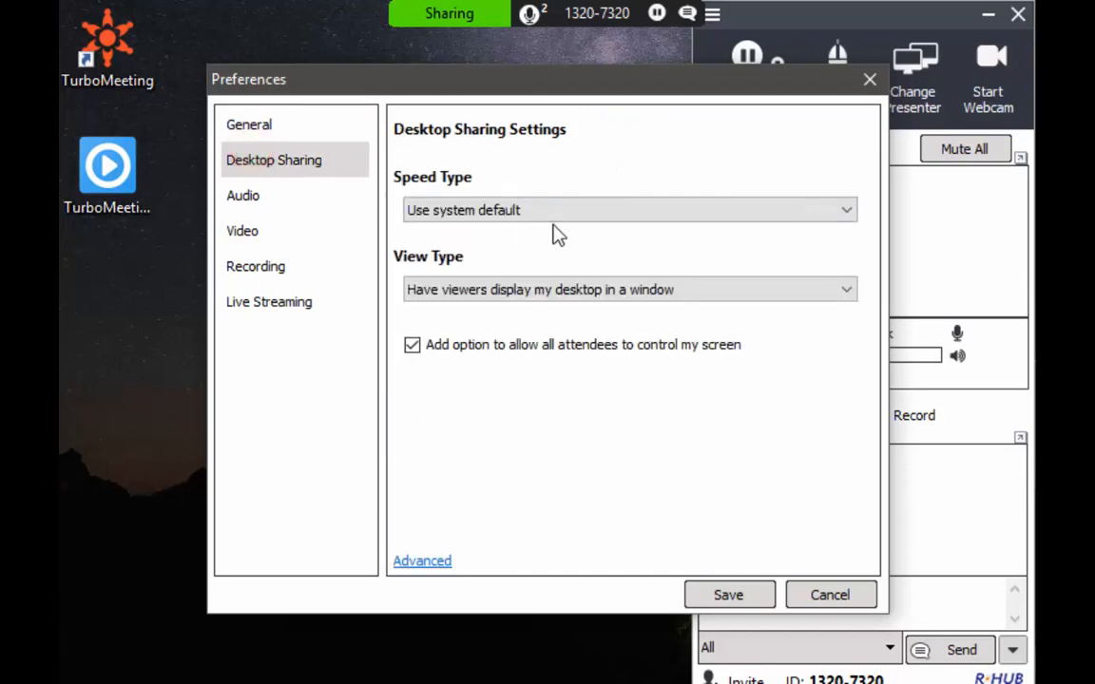
pyautogui.click(629, 210)
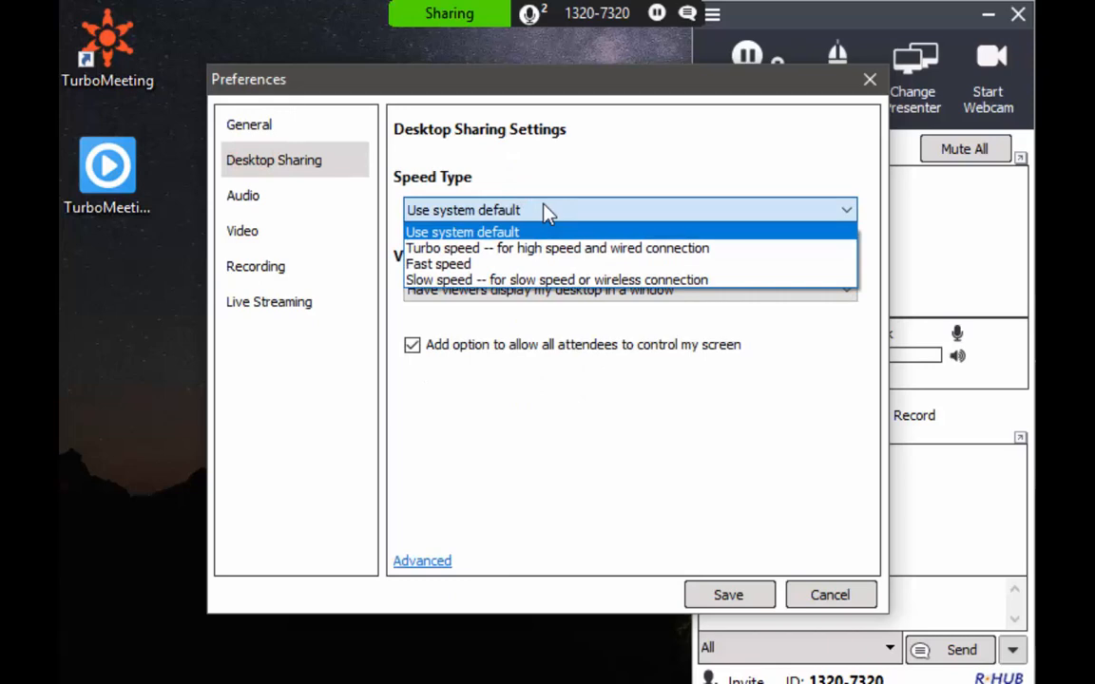
pyautogui.moveTo(566, 196)
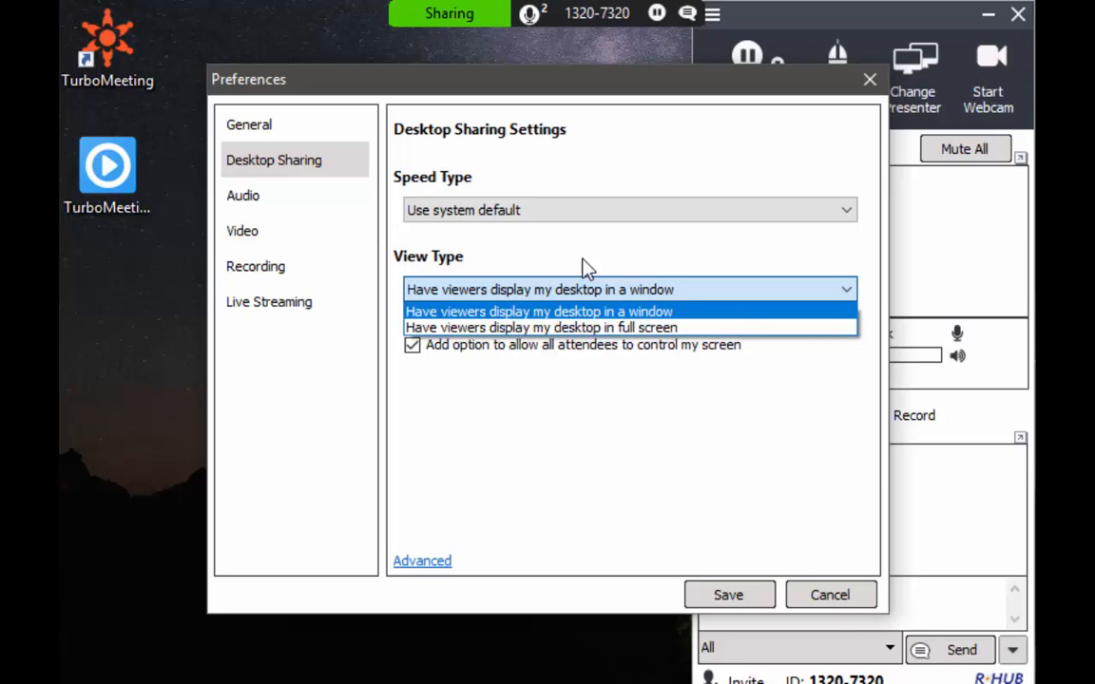
pyautogui.click(243, 194)
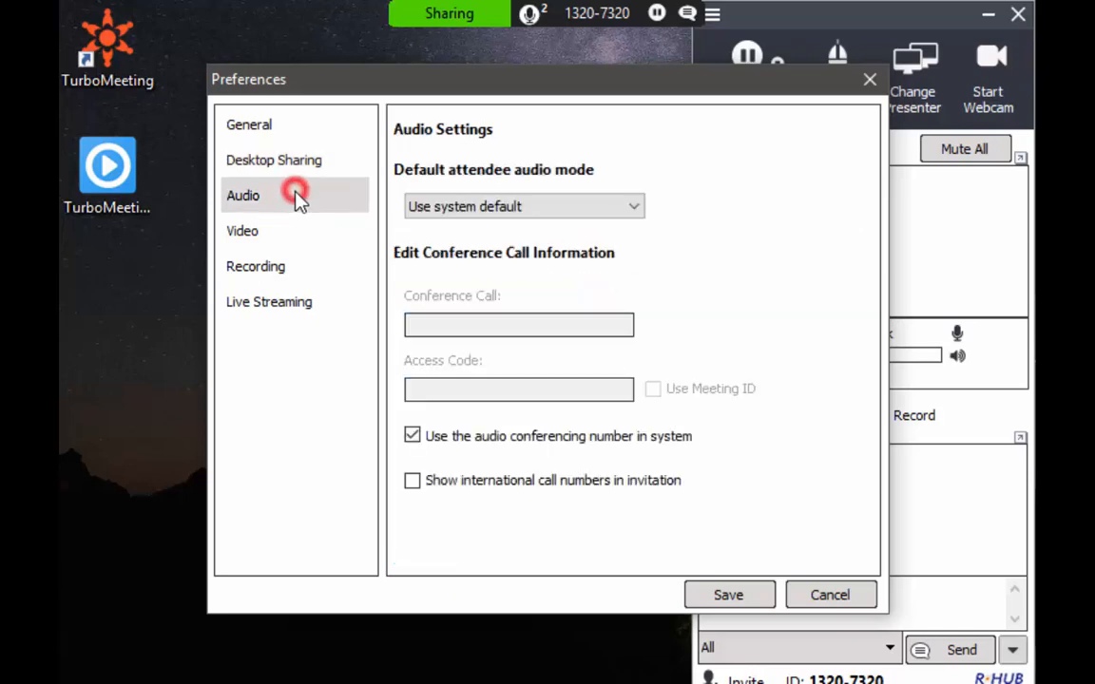
# In Audio preferences, turn 'Use the audio conferencing number in system' off and back on
pyautogui.click(412, 435)
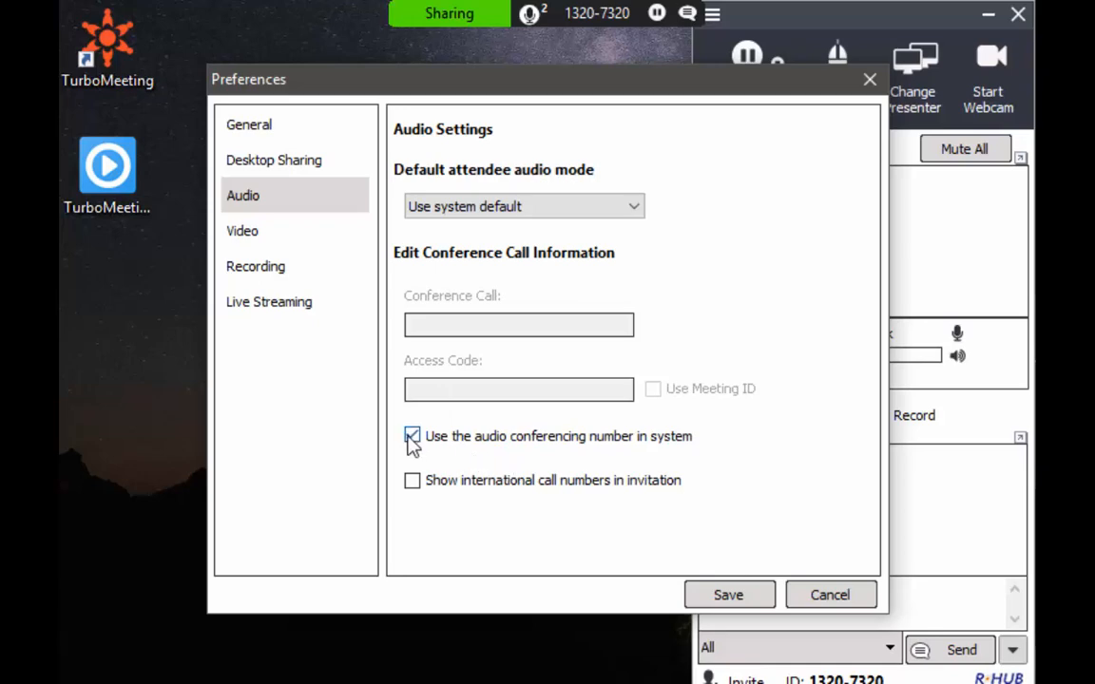
pyautogui.click(411, 436)
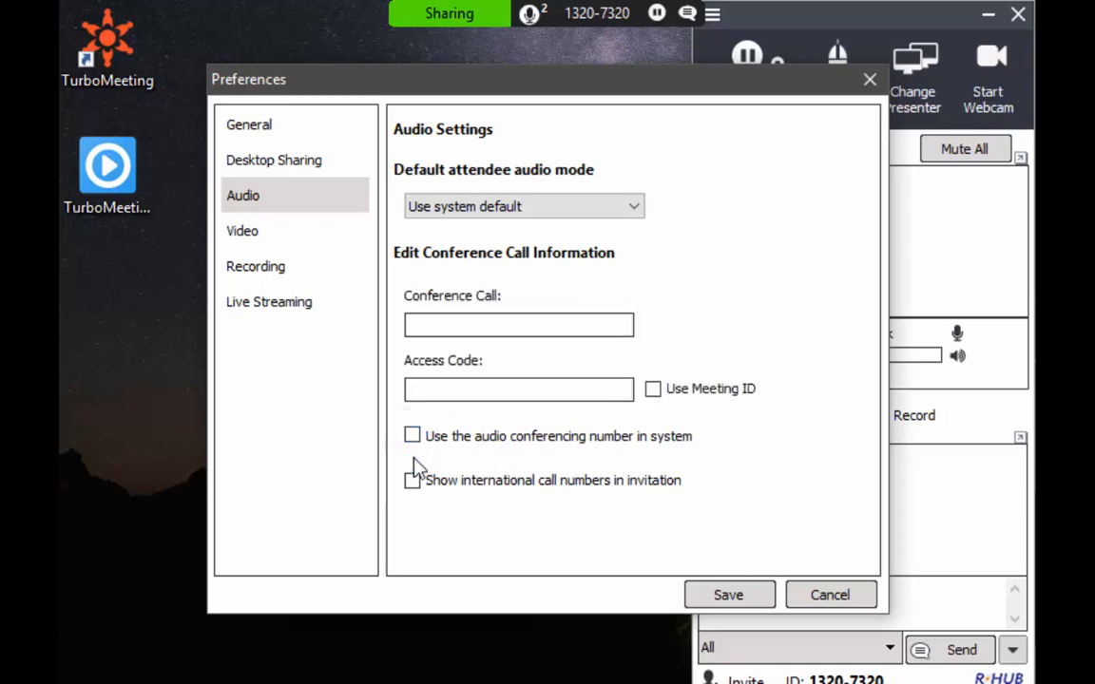
pyautogui.click(518, 326)
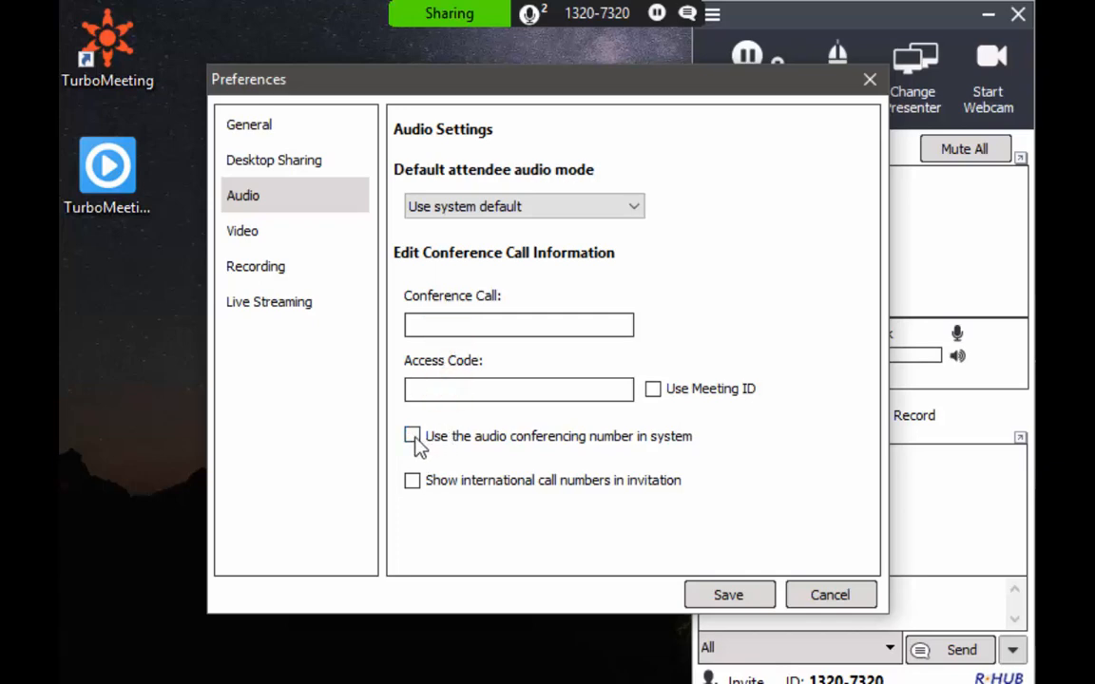
pyautogui.click(412, 435)
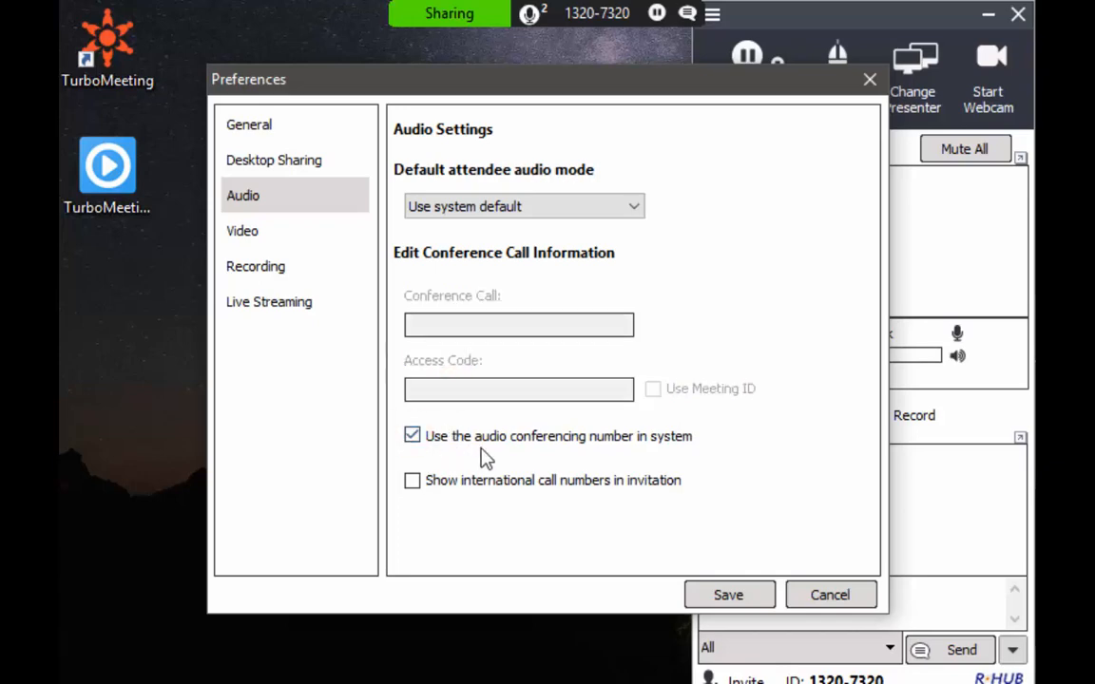
pyautogui.moveTo(234, 241)
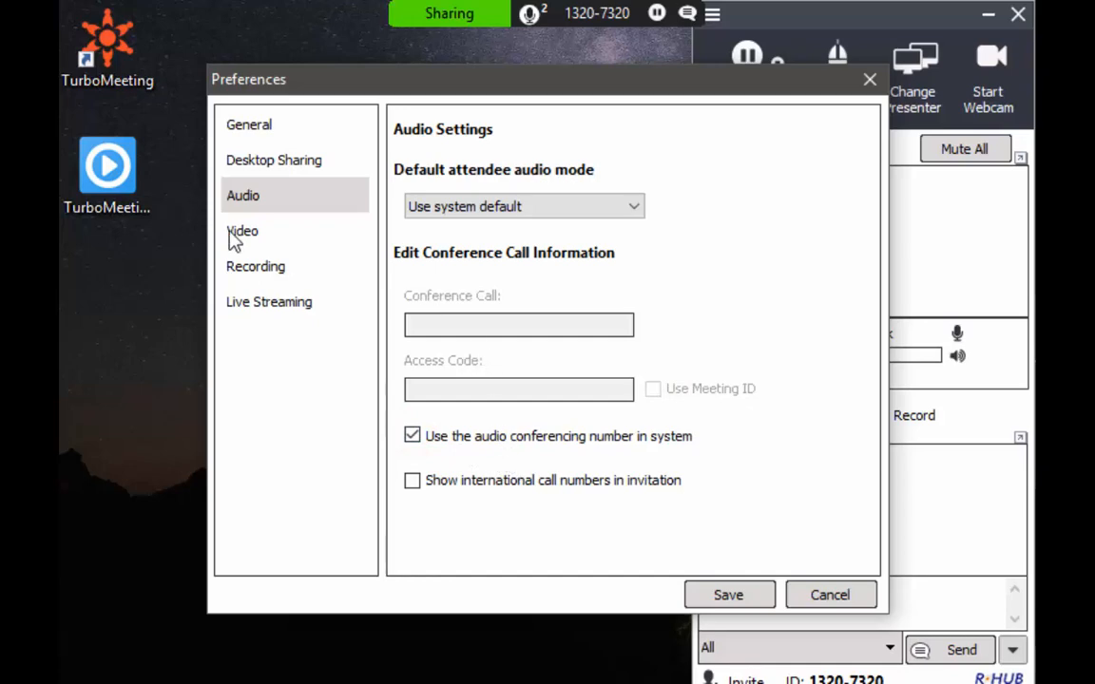
pyautogui.click(242, 230)
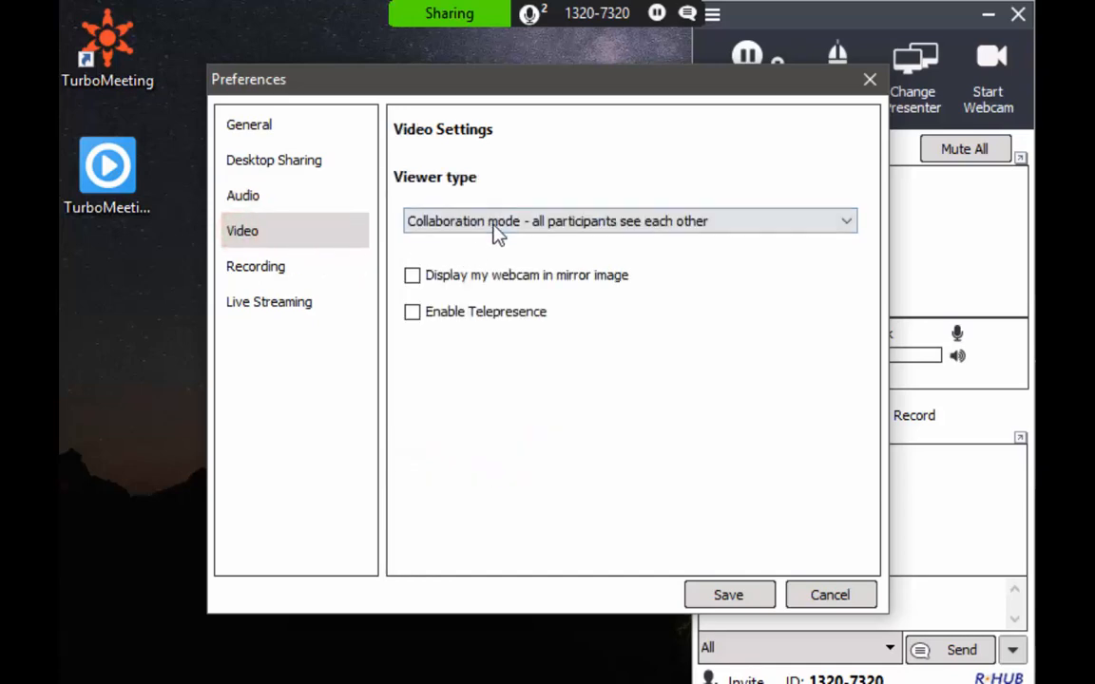
# Tick and then clear Enable Telepresence, keeping Collaboration mode as the video default
pyautogui.click(629, 220)
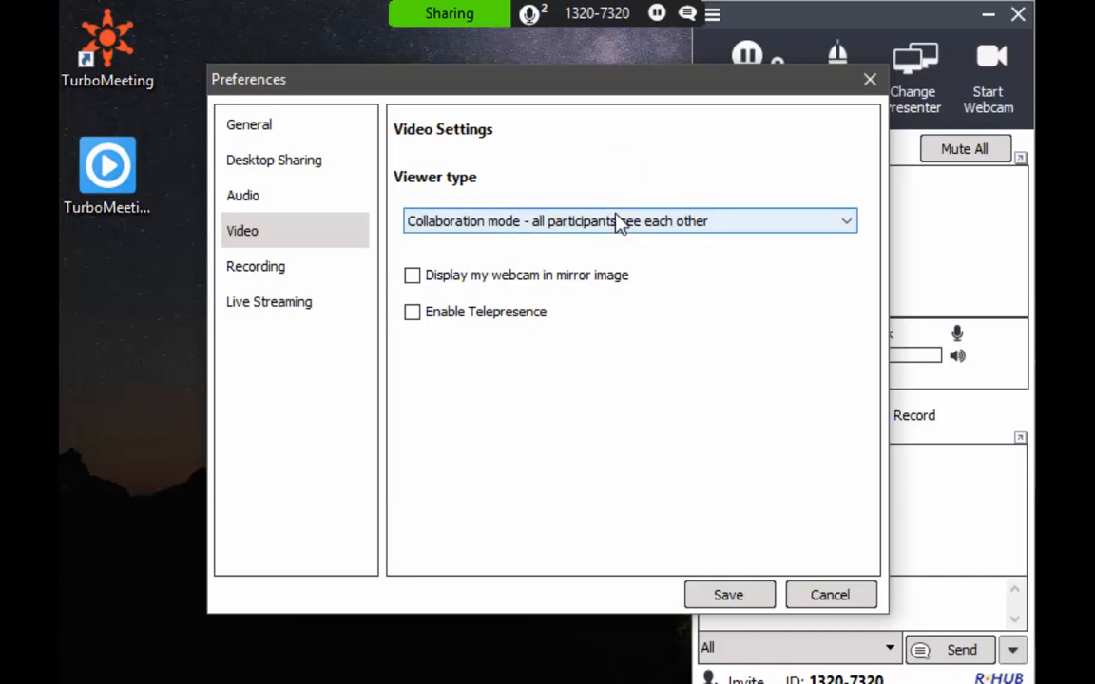
pyautogui.click(413, 312)
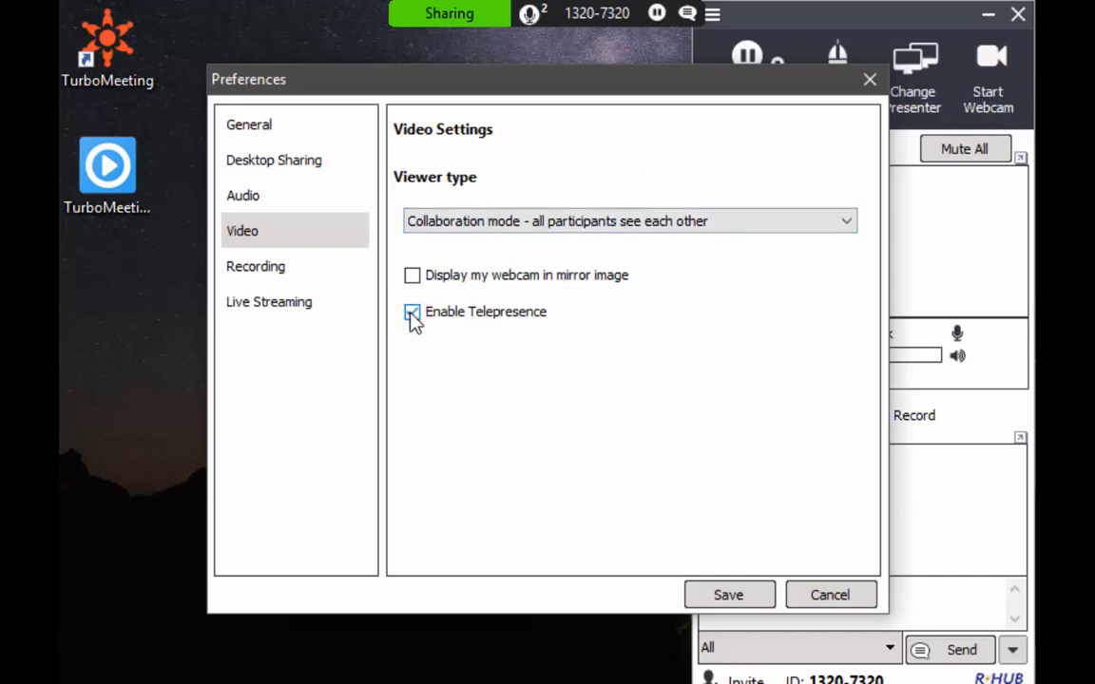
pyautogui.click(413, 312)
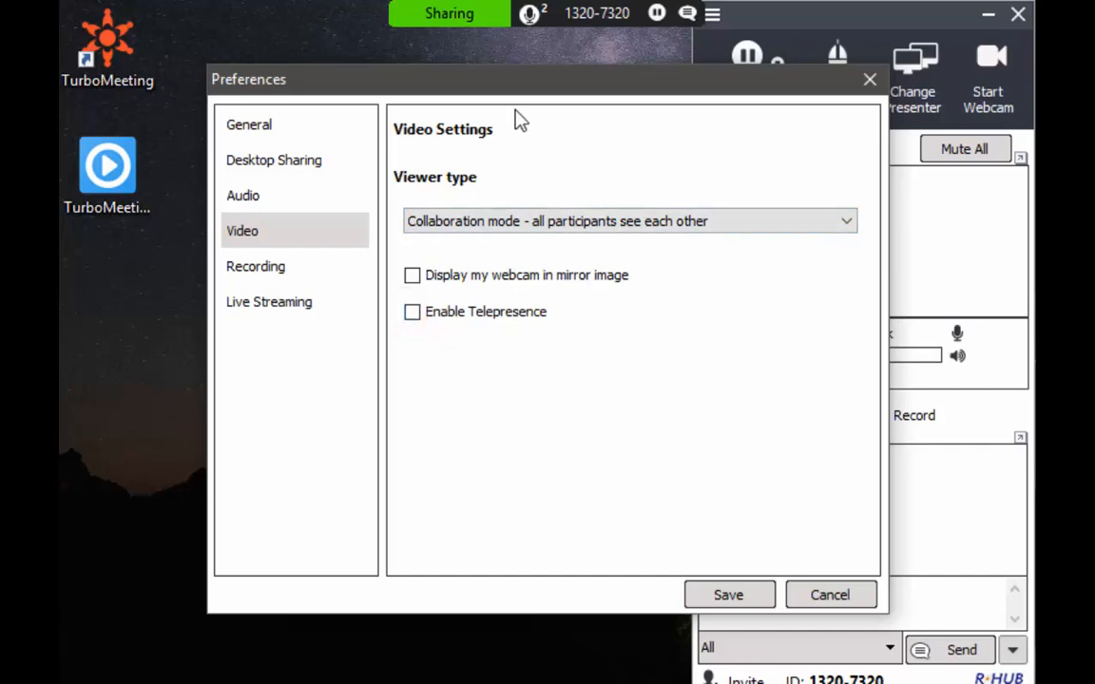
pyautogui.moveTo(394, 355)
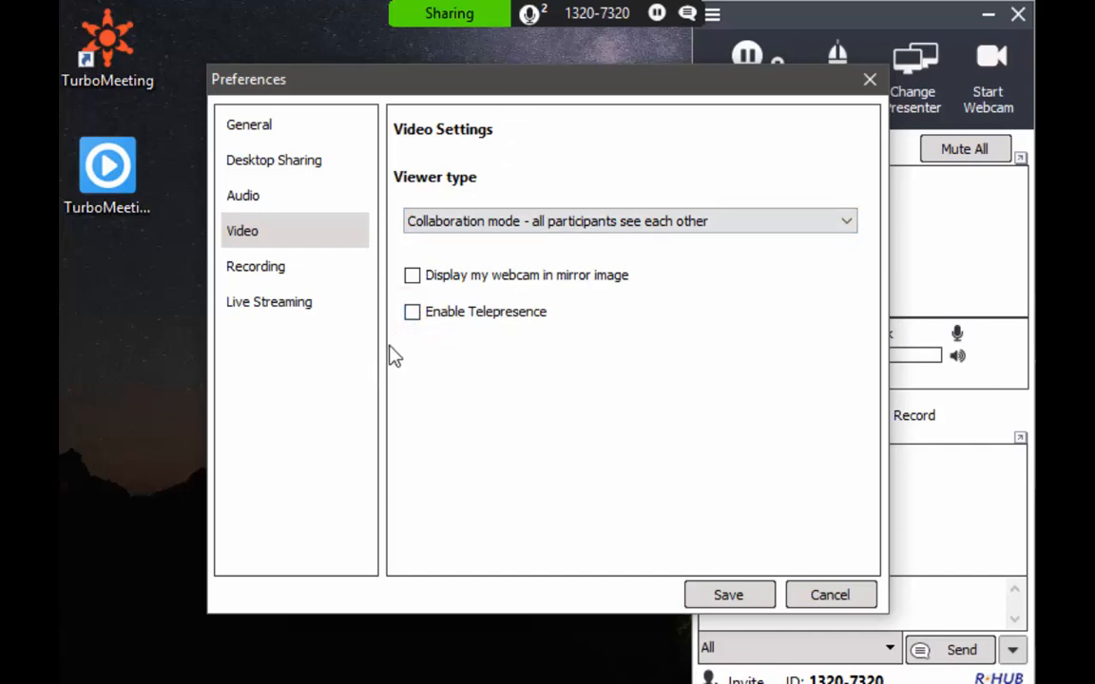
pyautogui.click(255, 267)
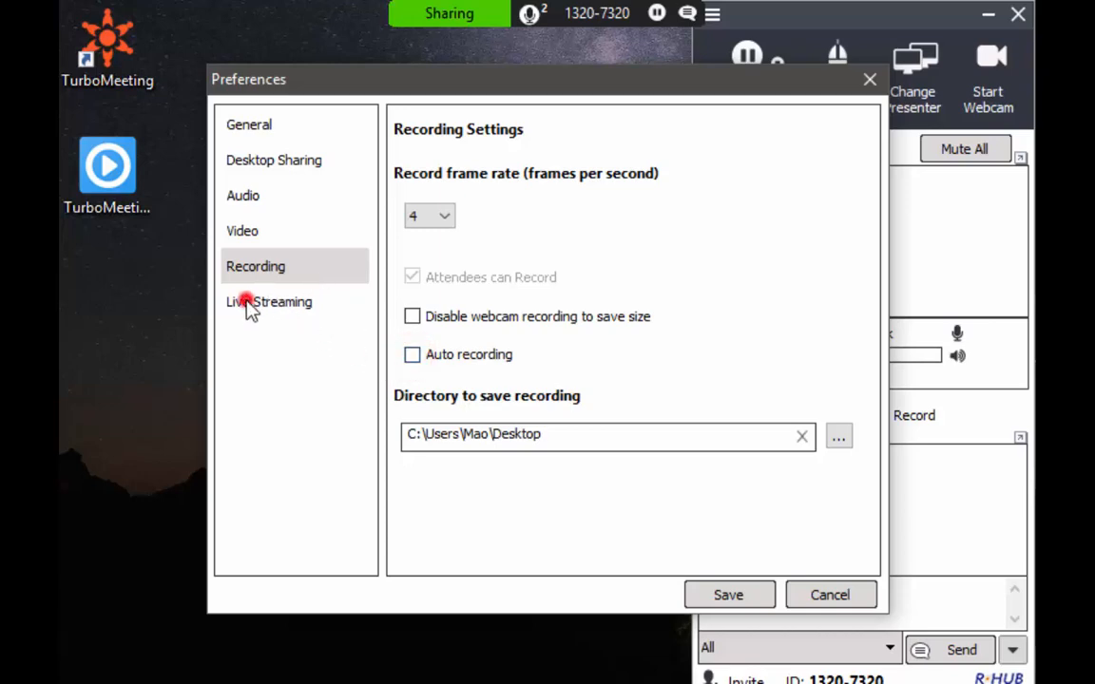
# Switch Preferences to the Live Streaming settings page
pyautogui.click(268, 301)
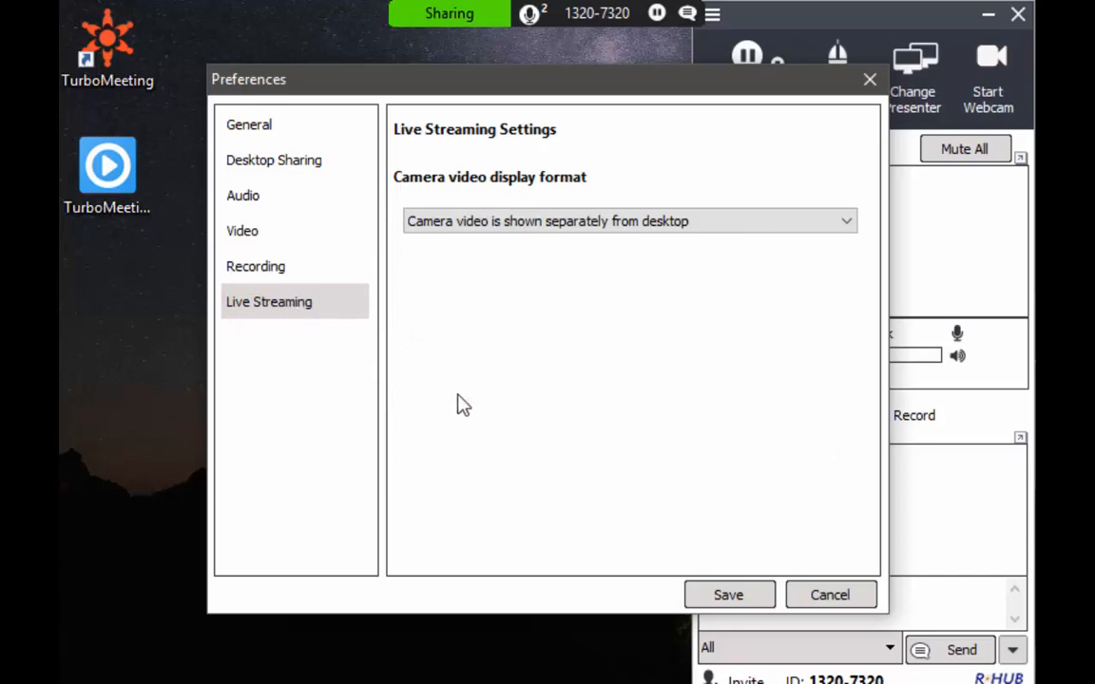